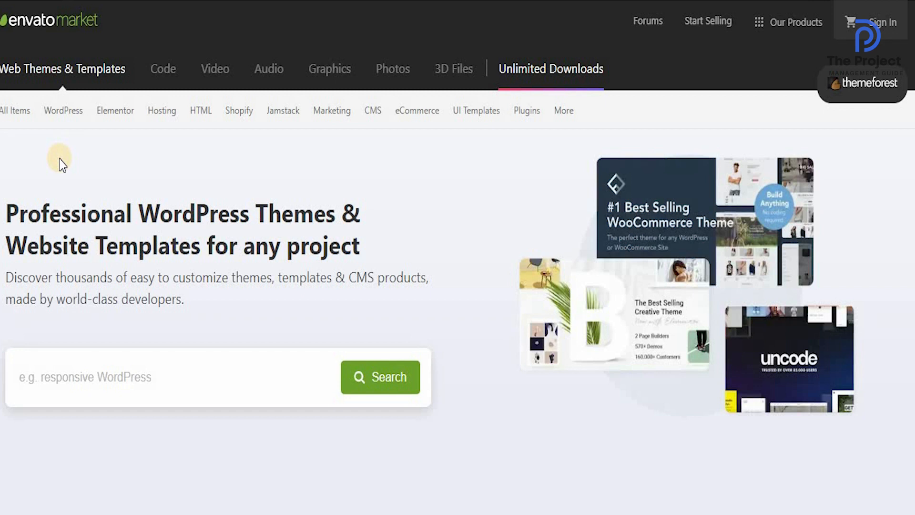
Step: Scroll down through the current marketplace homepage
scroll("down", 3)
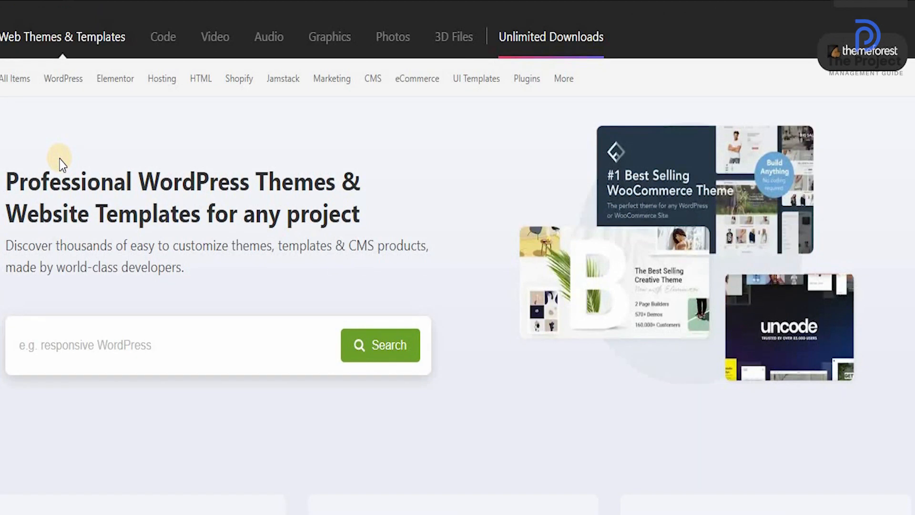
scroll("down", 3)
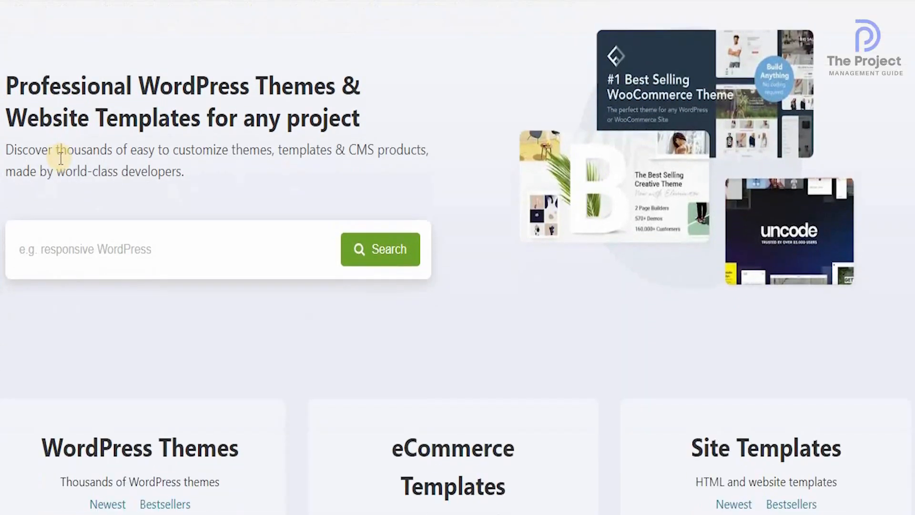
scroll("down", 3)
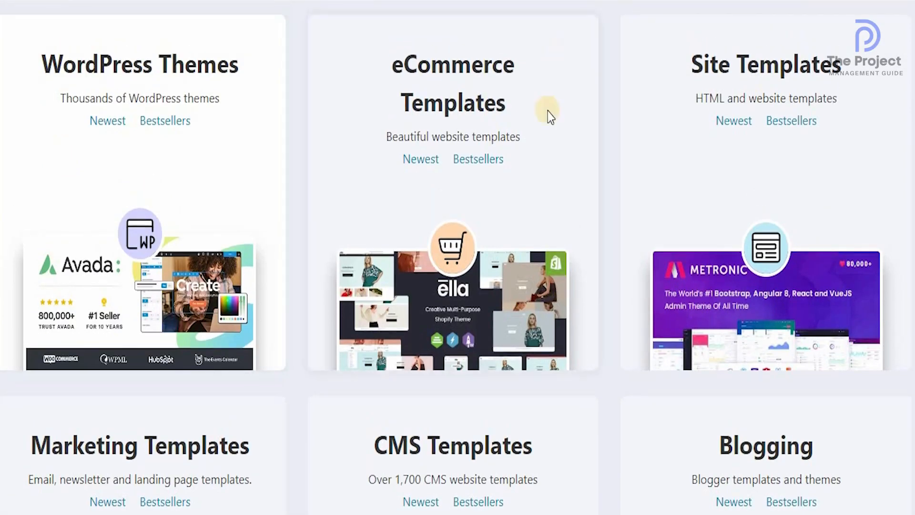
scroll("down", 3)
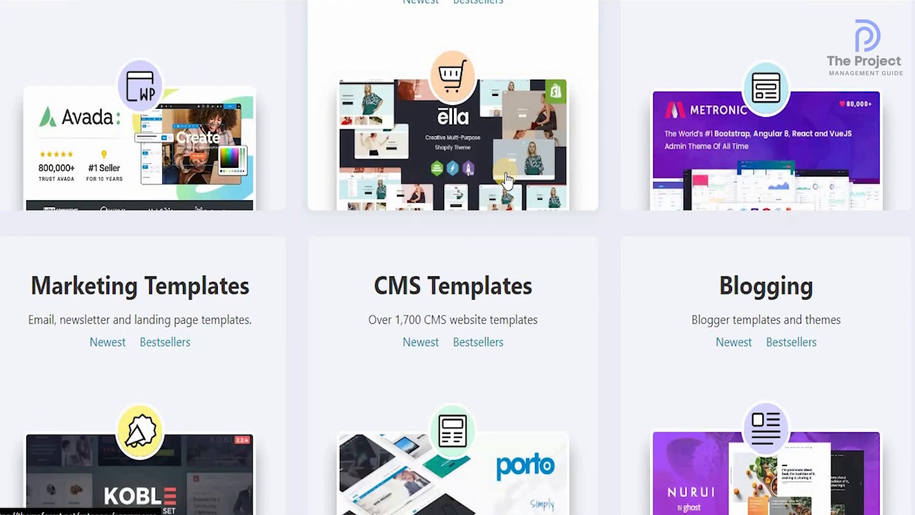
scroll("down", 3)
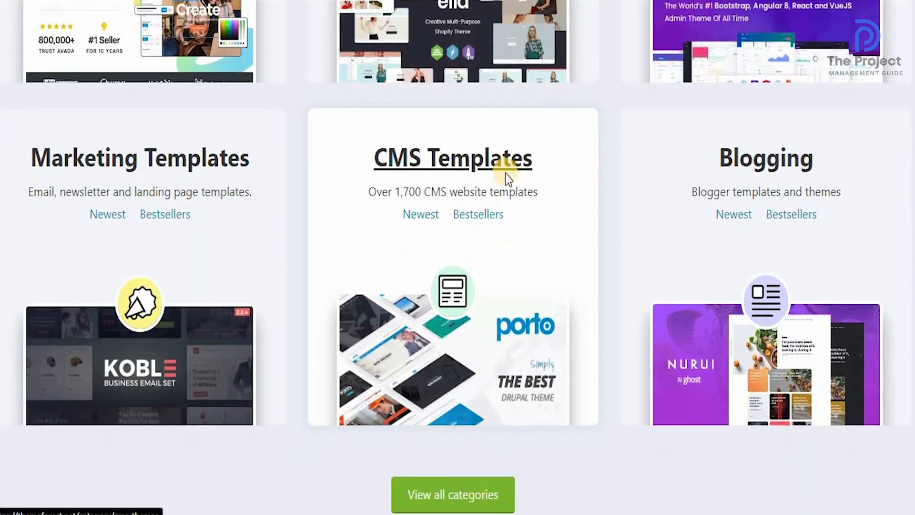
scroll("down", 3)
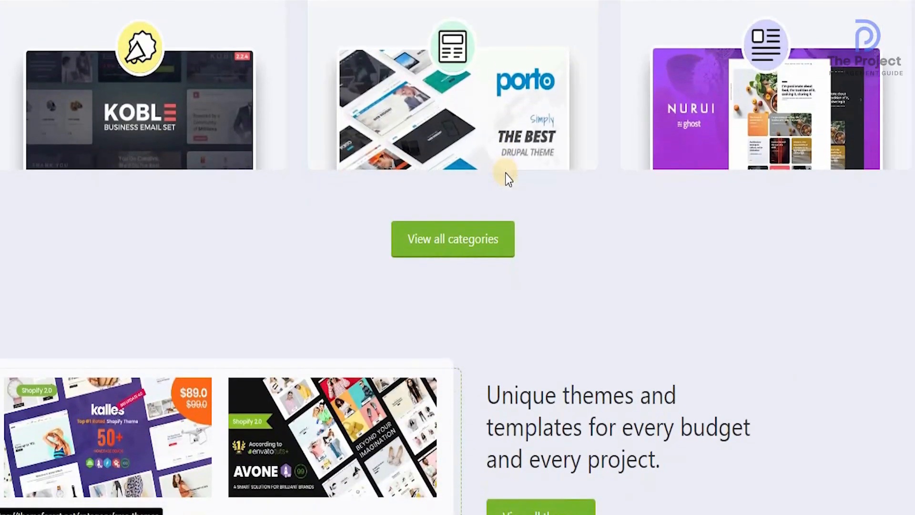
scroll("down", 3)
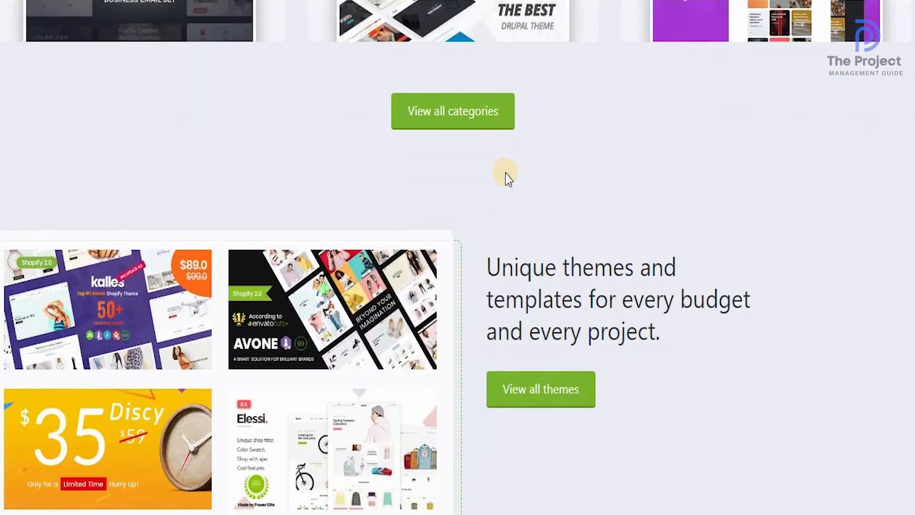
scroll("down", 3)
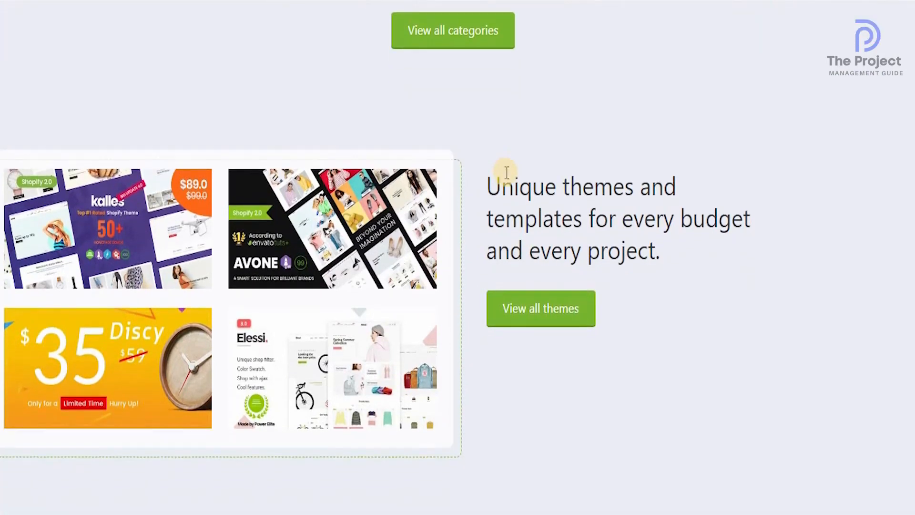
scroll("down", 3)
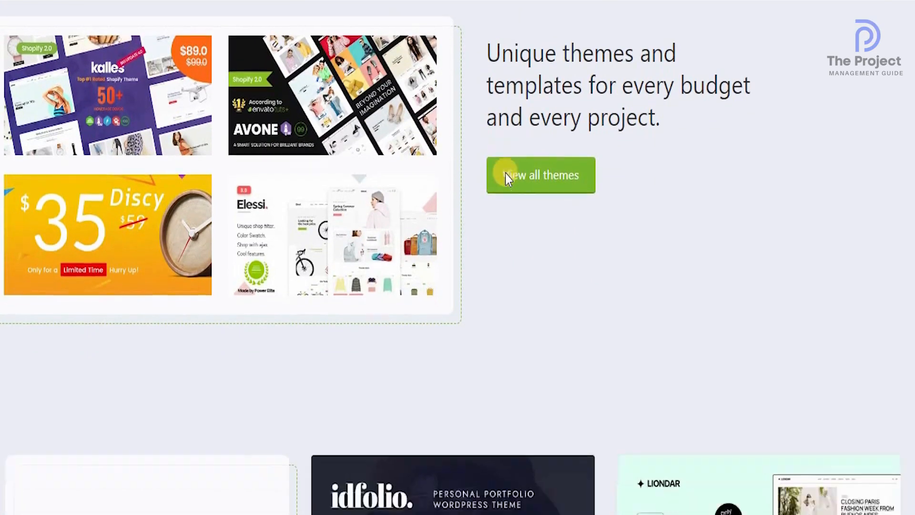
scroll("down", 3)
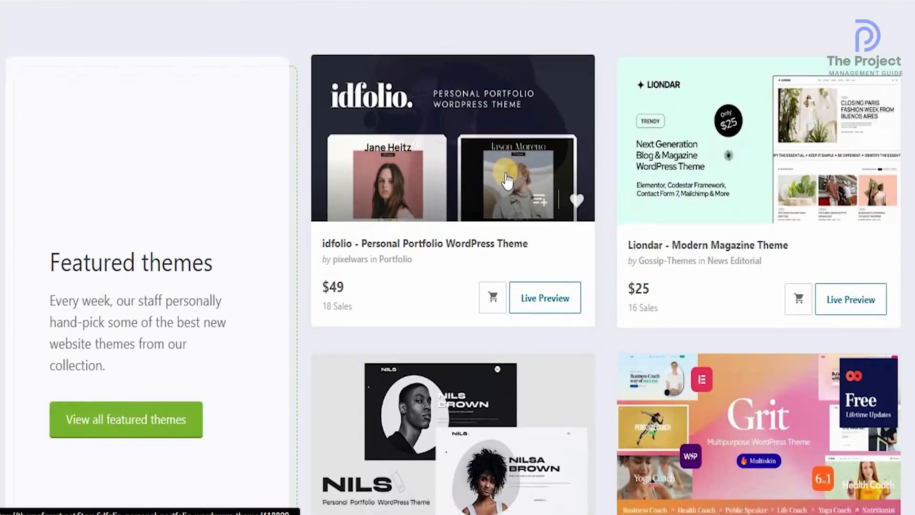
scroll("down", 3)
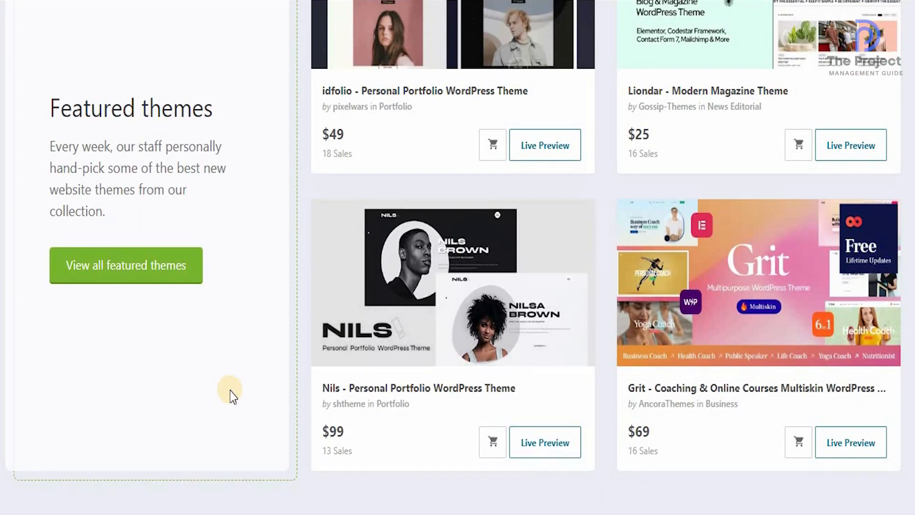
scroll("down", 3)
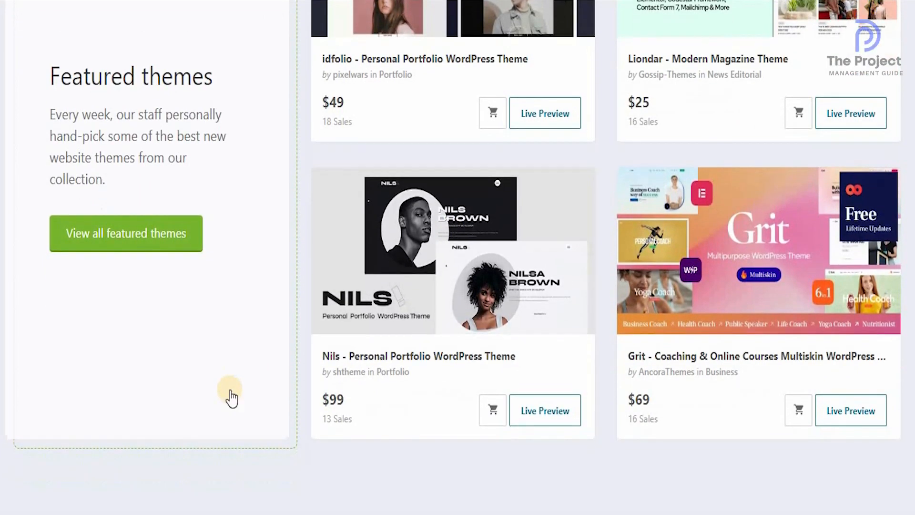
scroll("down", 3)
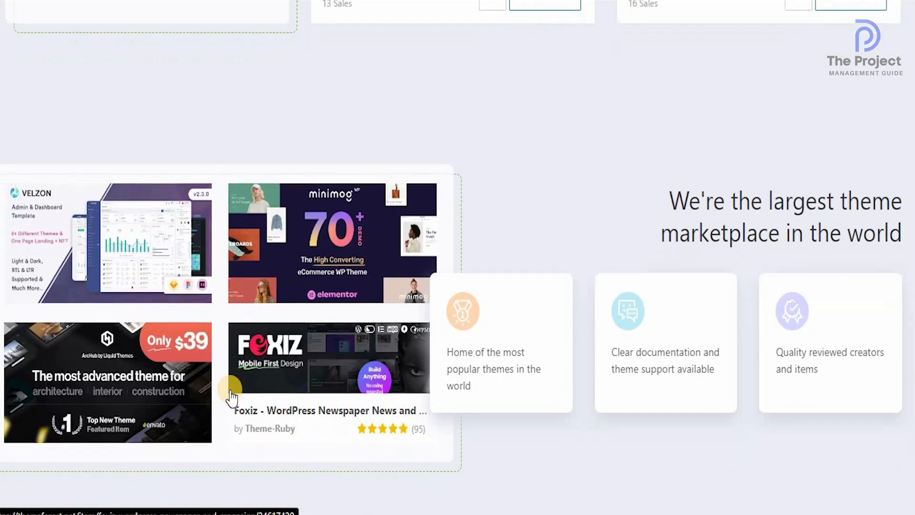
scroll("down", 3)
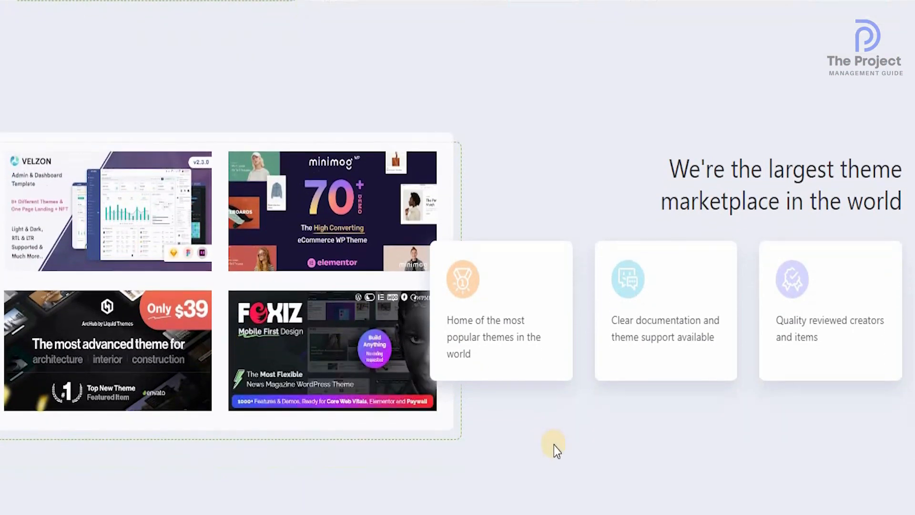
scroll("down", 3)
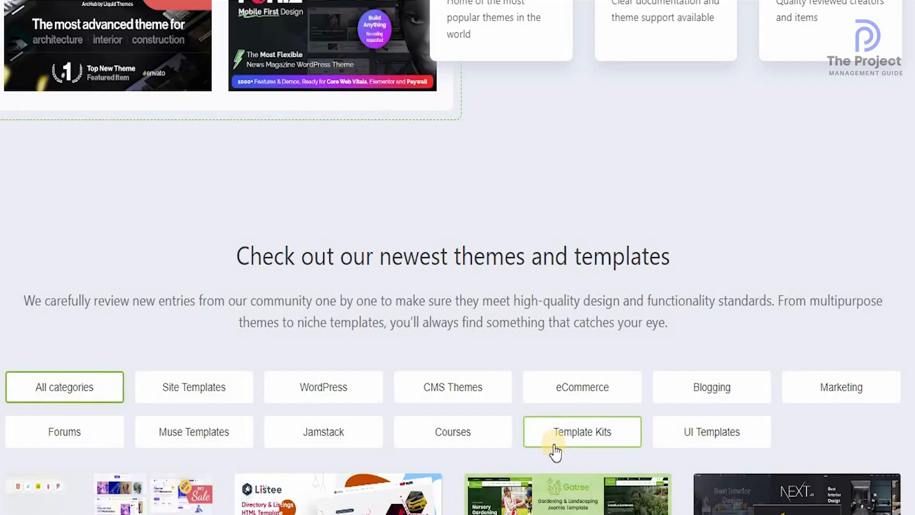
scroll("down", 3)
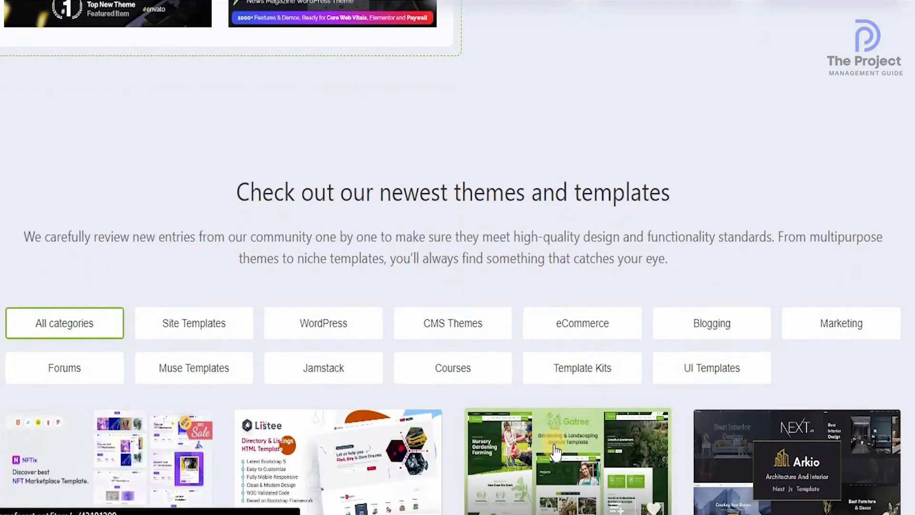
mouse_move(735, 126)
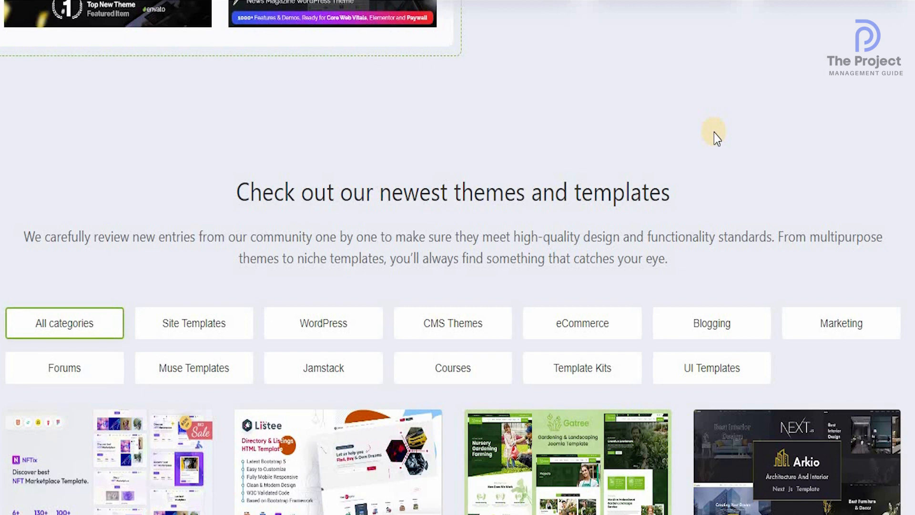
scroll("down", 3)
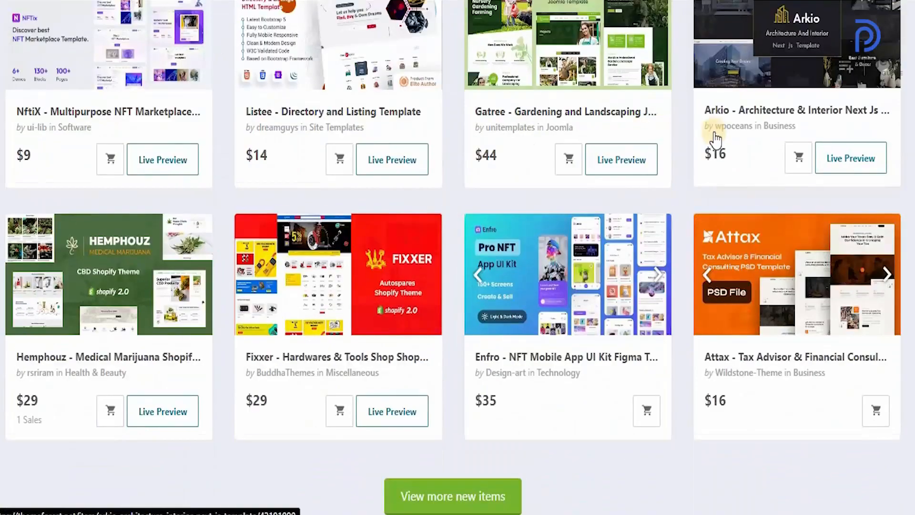
scroll("down", 3)
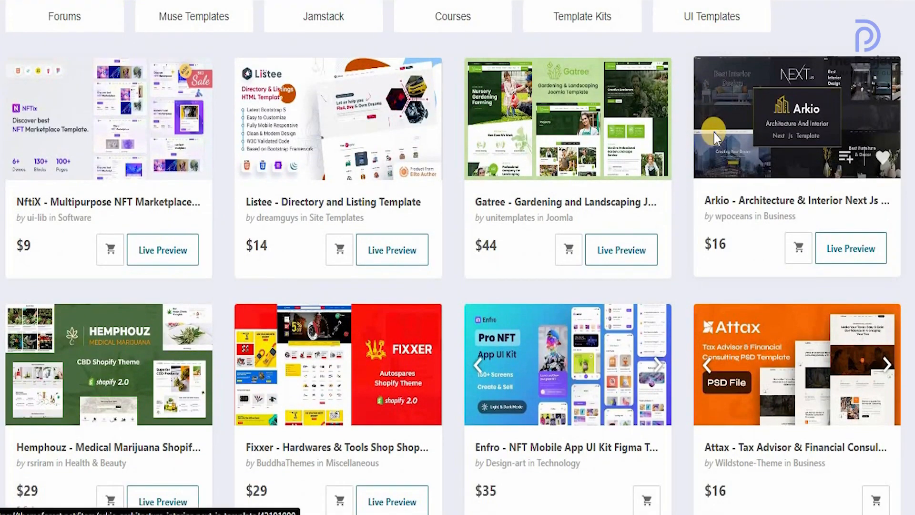
scroll("down", 3)
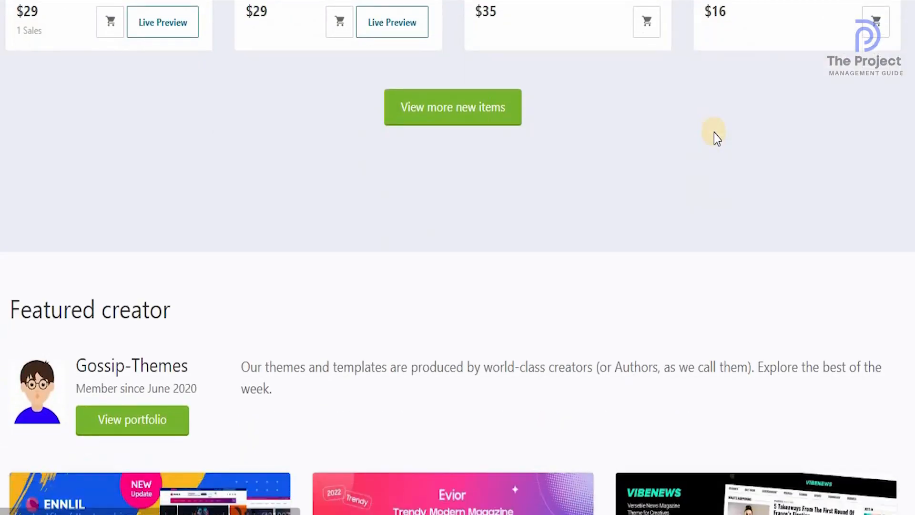
scroll("down", 3)
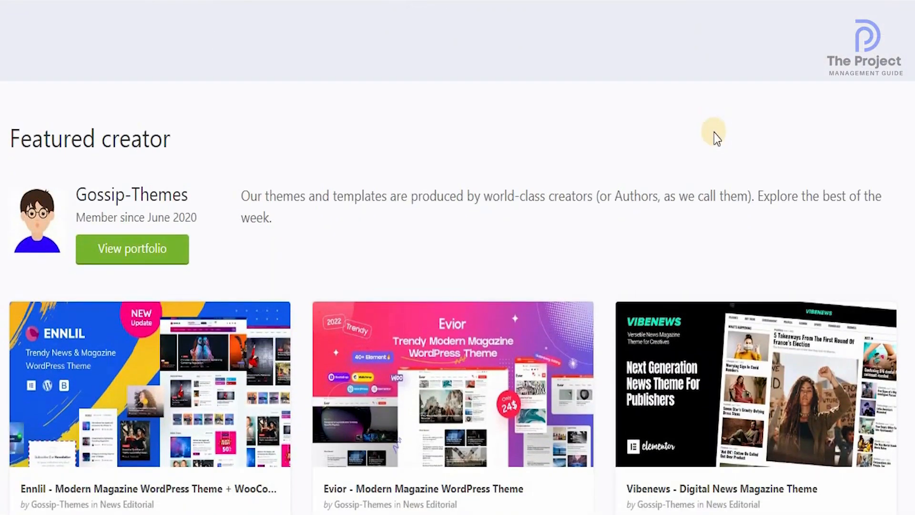
scroll("down", 3)
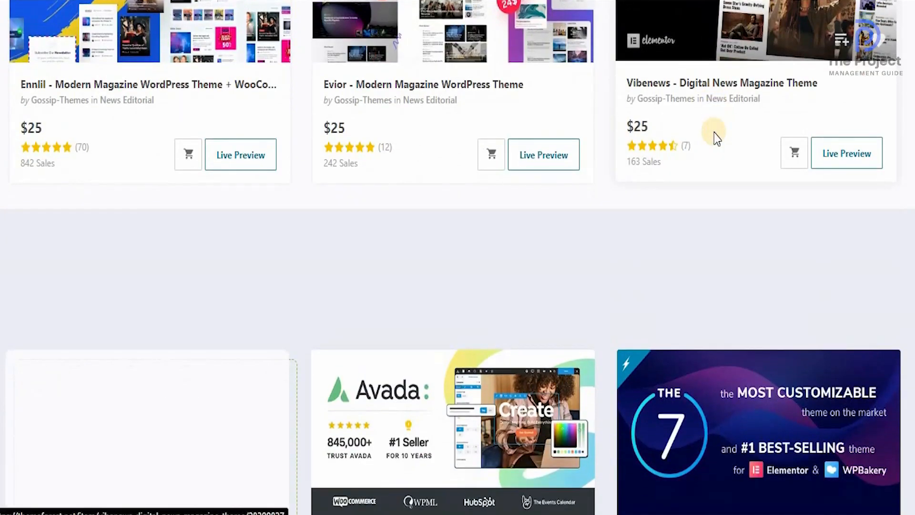
scroll("down", 3)
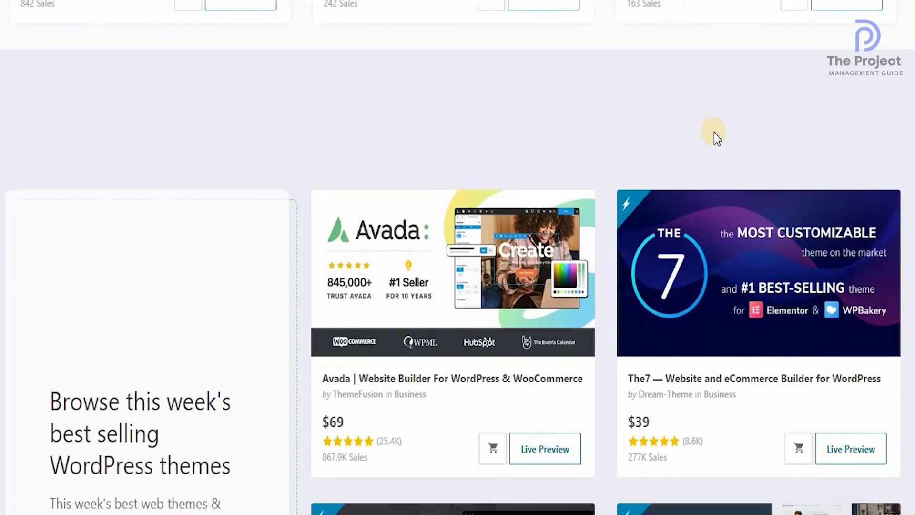
scroll("down", 3)
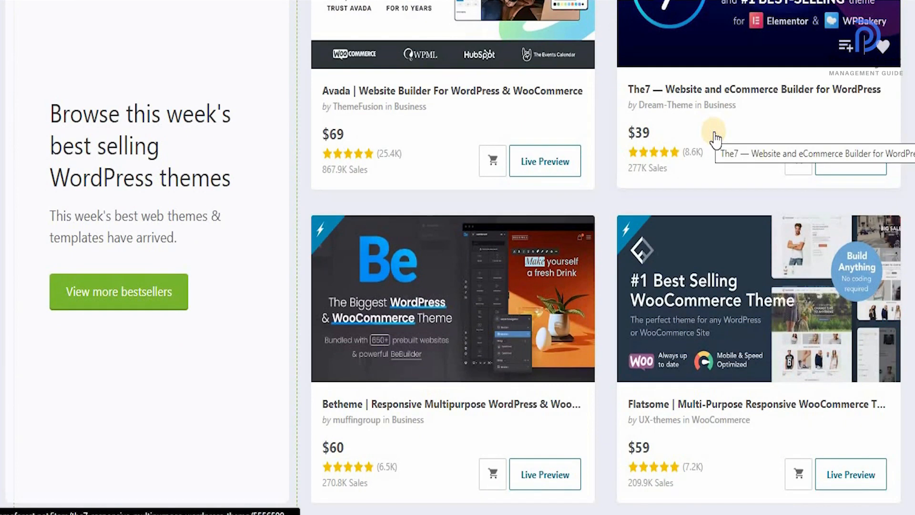
scroll("down", 3)
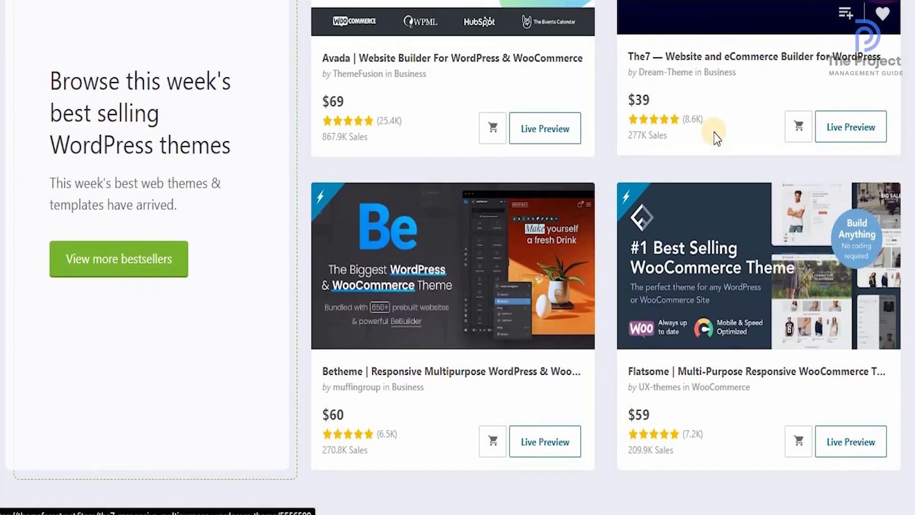
scroll("down", 3)
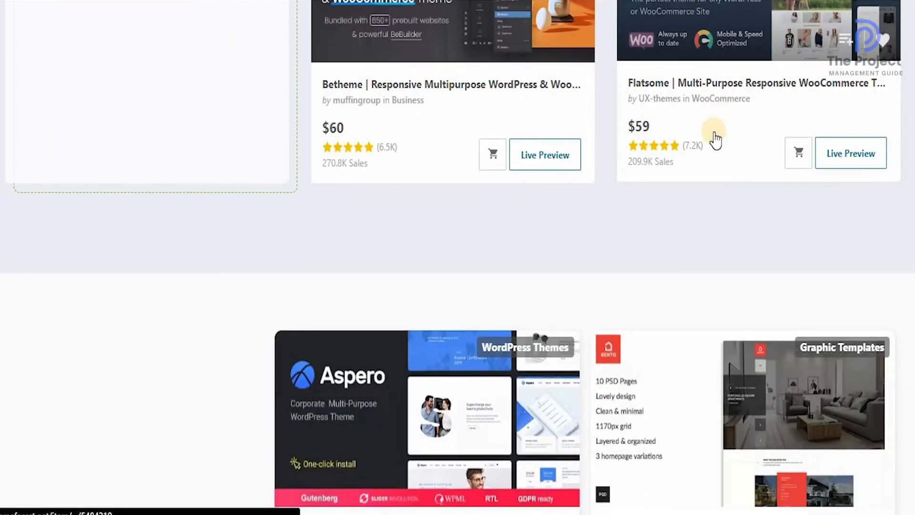
scroll("down", 3)
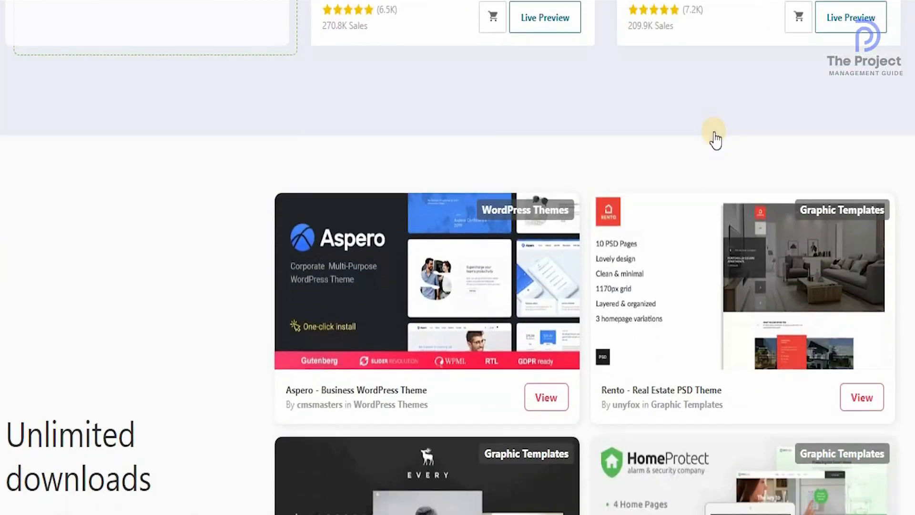
scroll("down", 3)
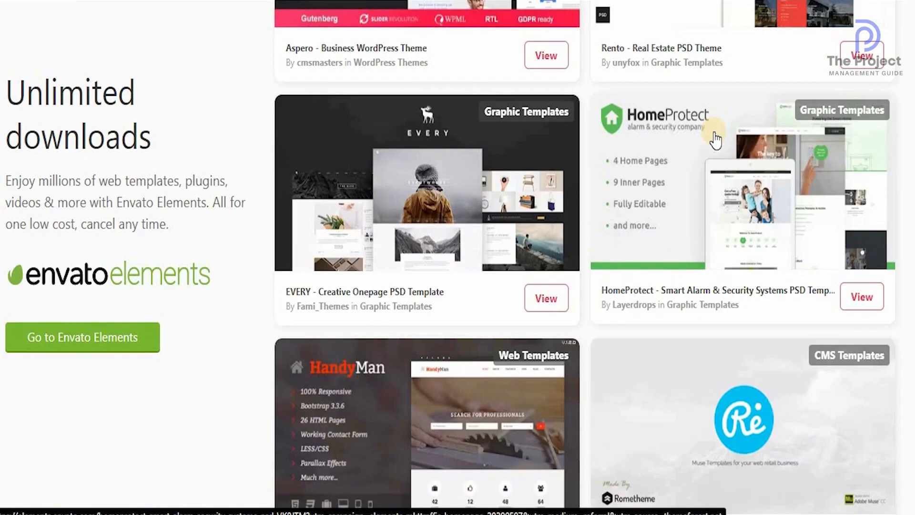
scroll("down", 3)
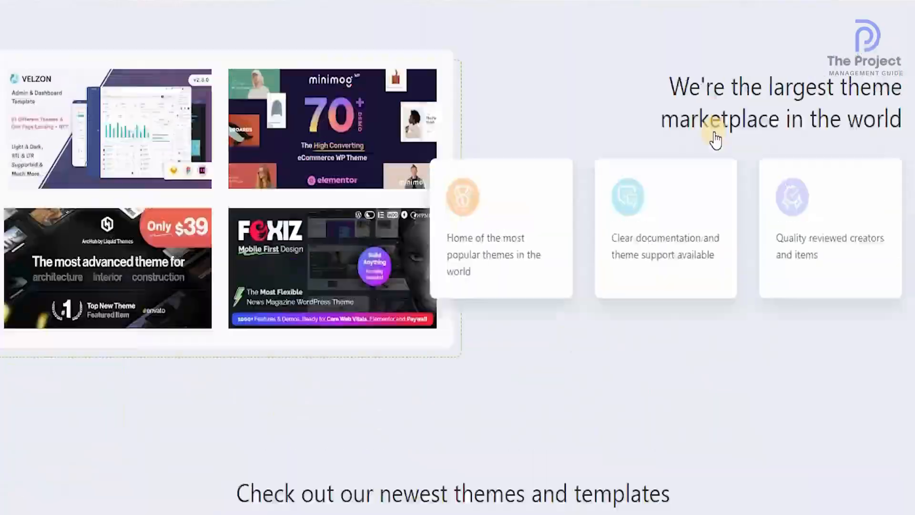
scroll("down", 3)
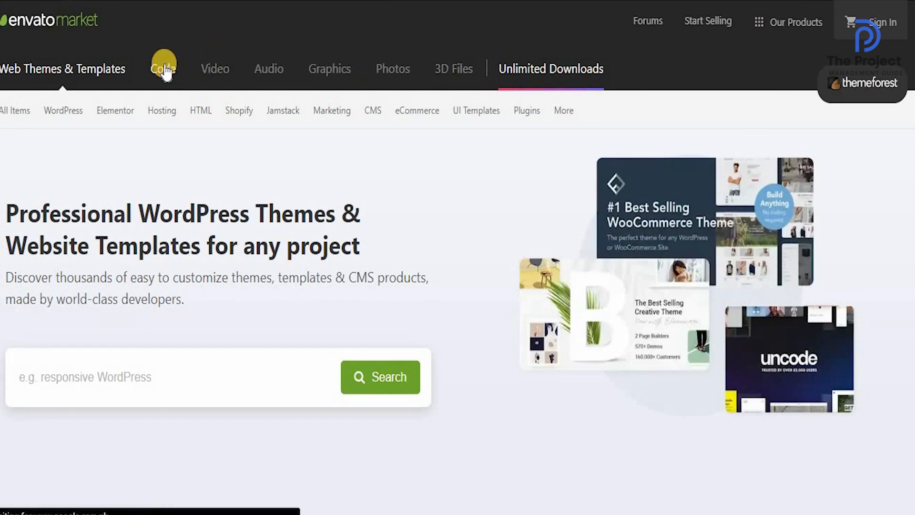
Step: Switch to CodeCanyon and scroll past its categories to Featured code
left_click(163, 68)
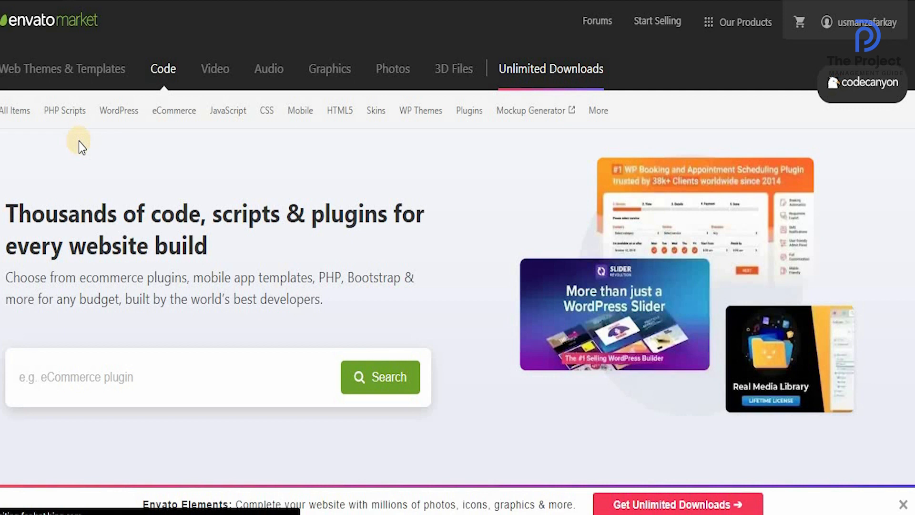
scroll("down", 3)
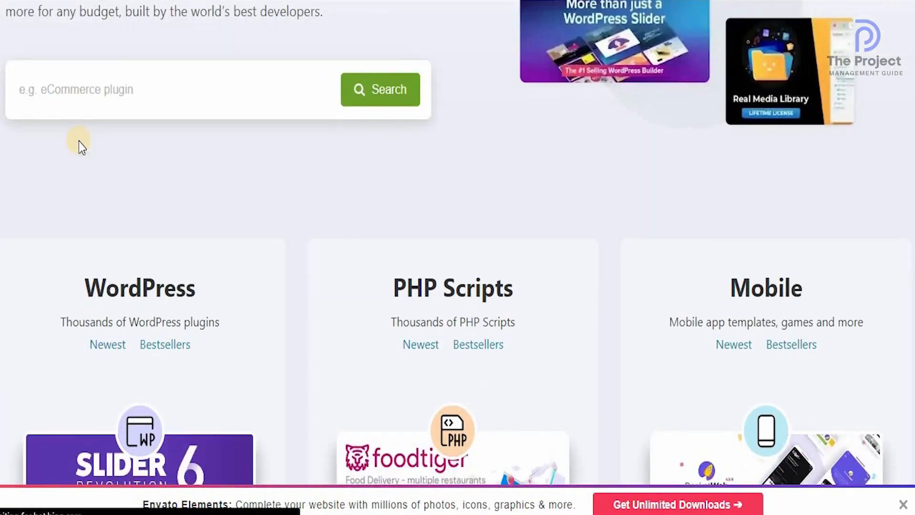
scroll("down", 3)
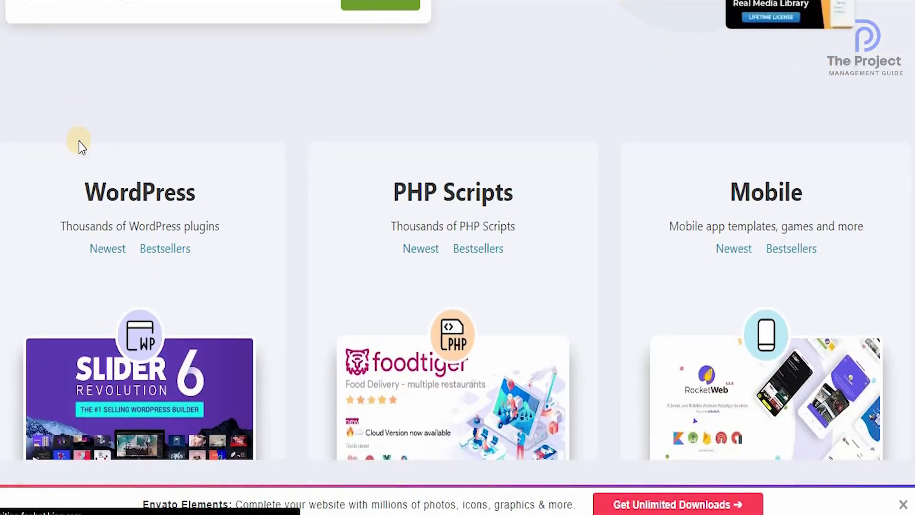
scroll("down", 3)
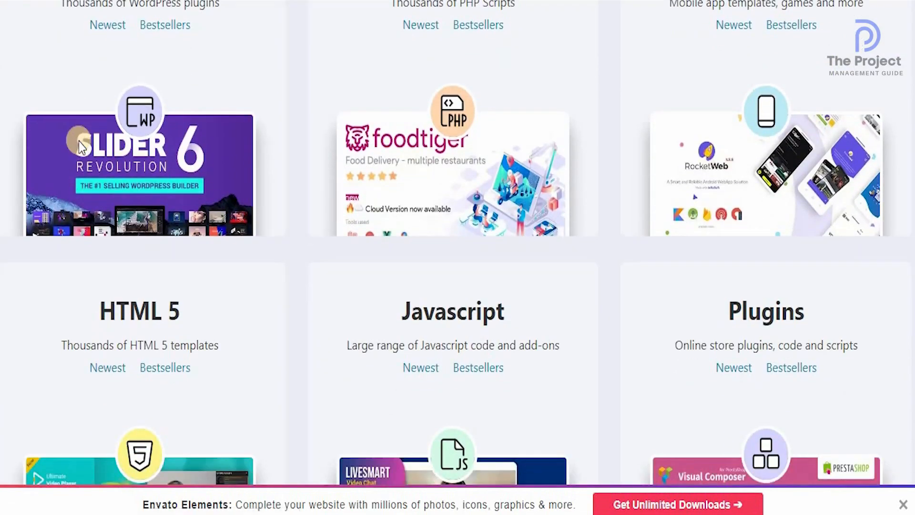
scroll("down", 3)
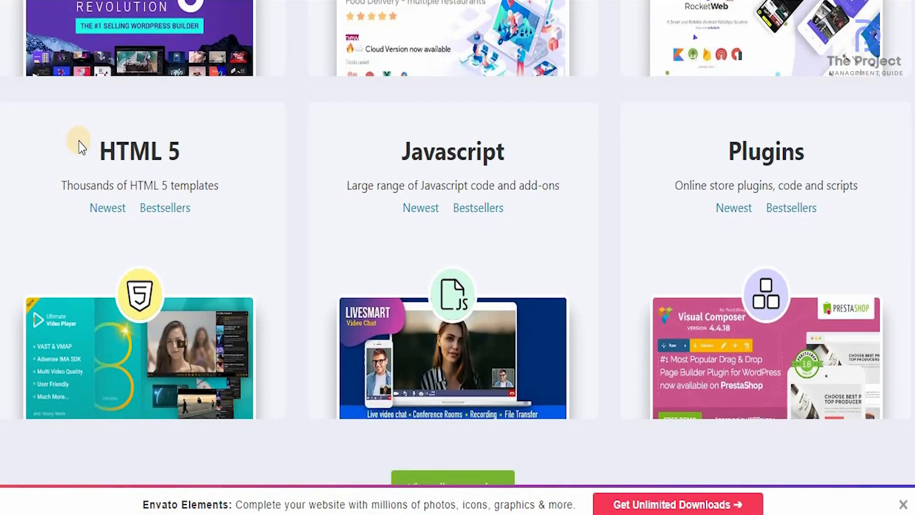
scroll("down", 3)
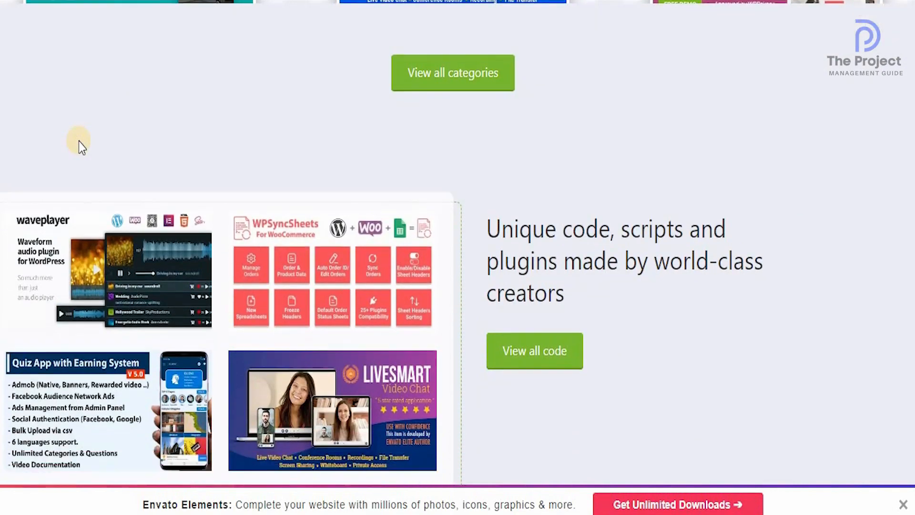
scroll("down", 3)
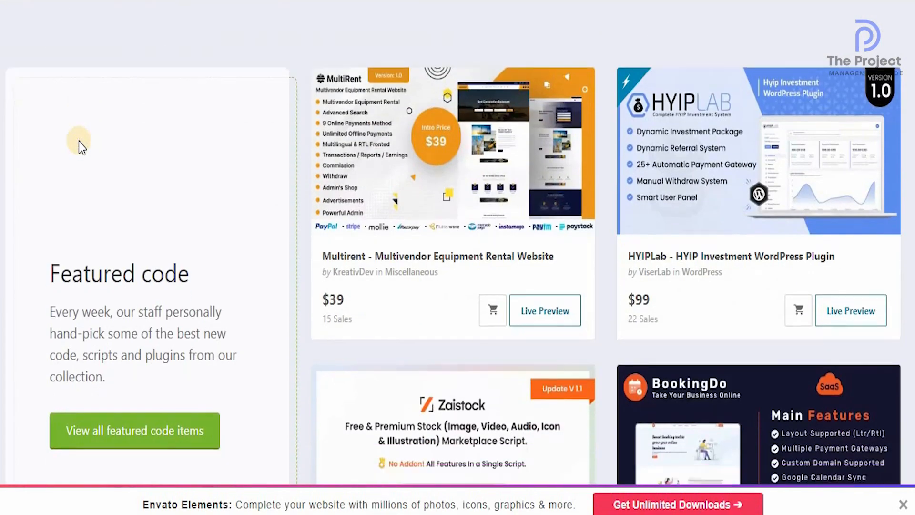
scroll("down", 3)
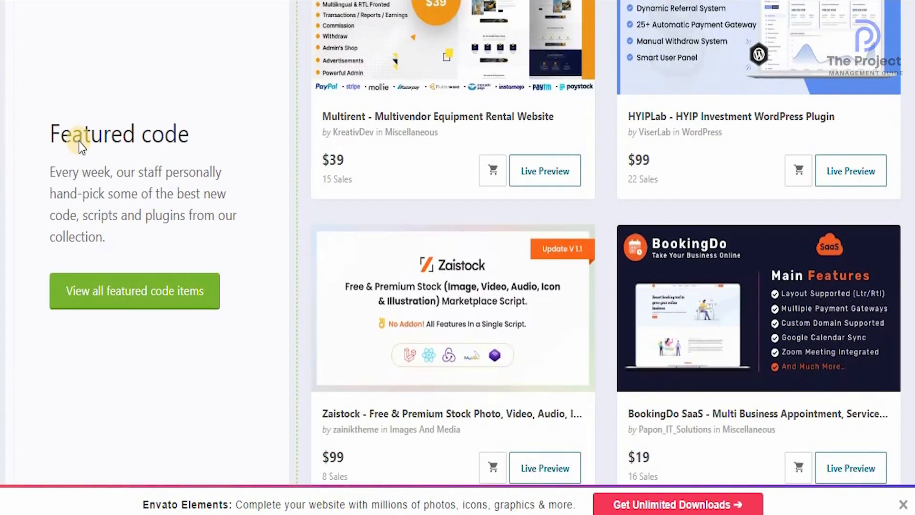
scroll("down", 3)
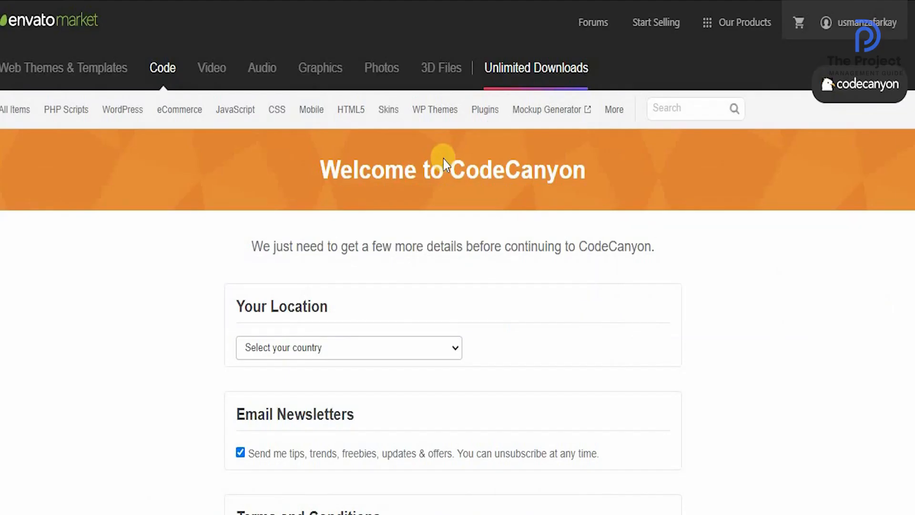
scroll("down", 3)
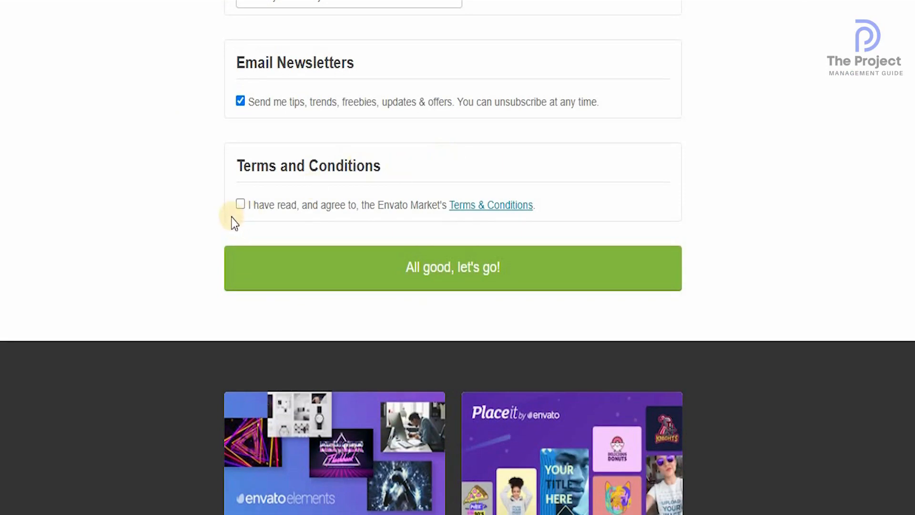
left_click(240, 203)
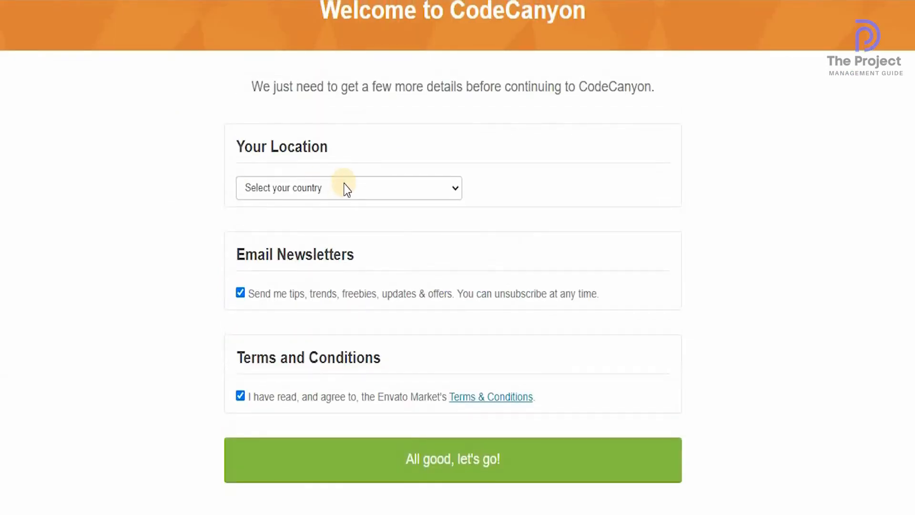
left_click(349, 188)
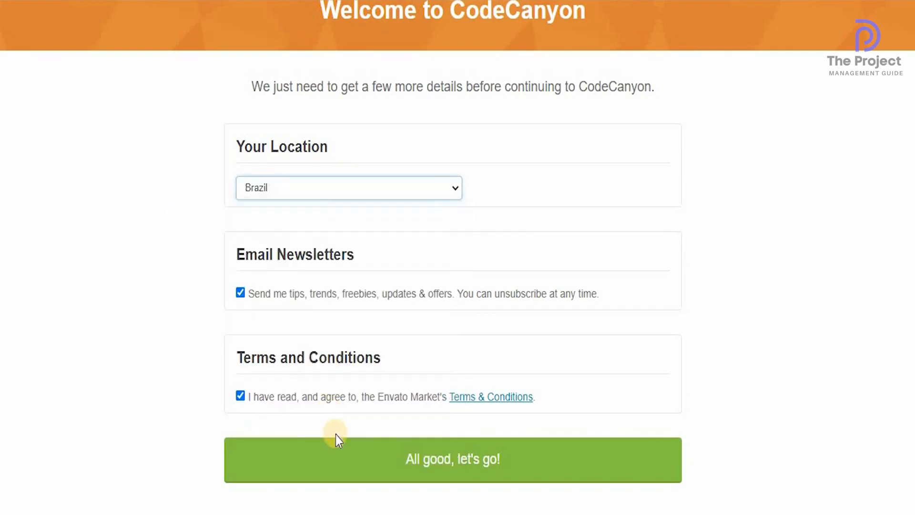
left_click(452, 460)
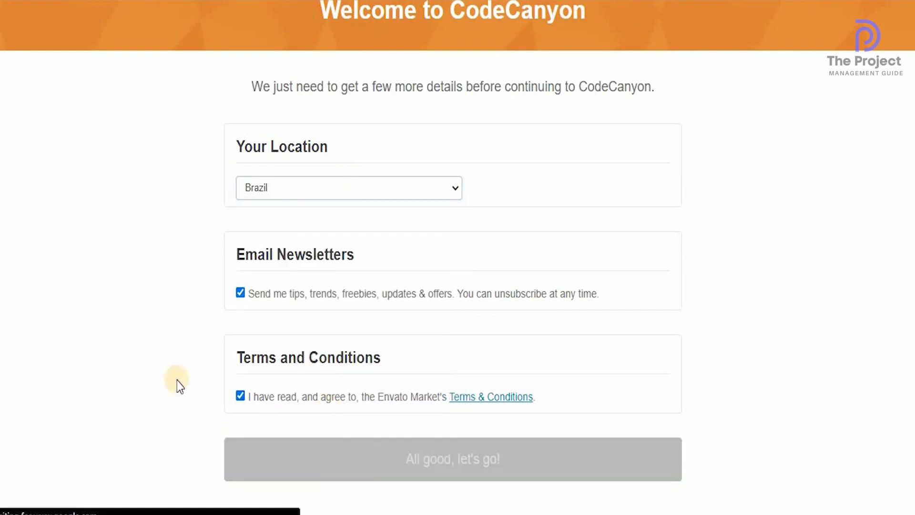
left_click(452, 460)
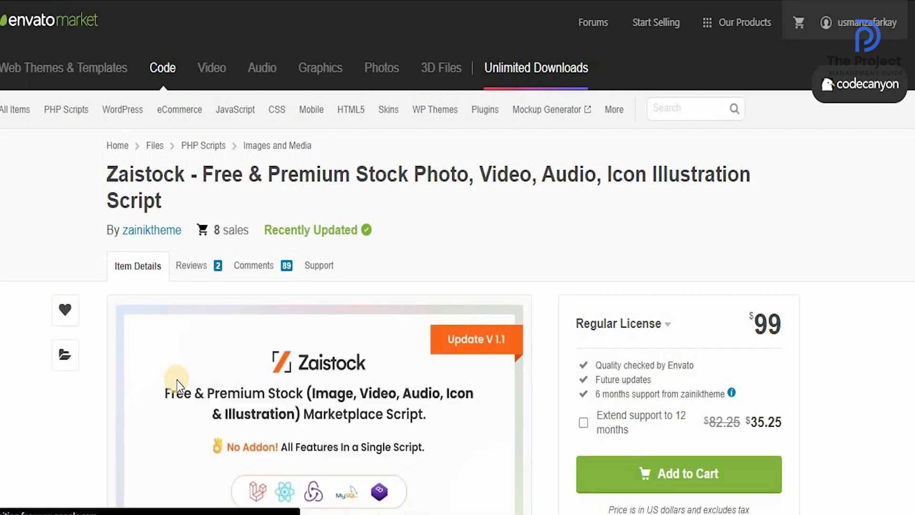
scroll("down", 3)
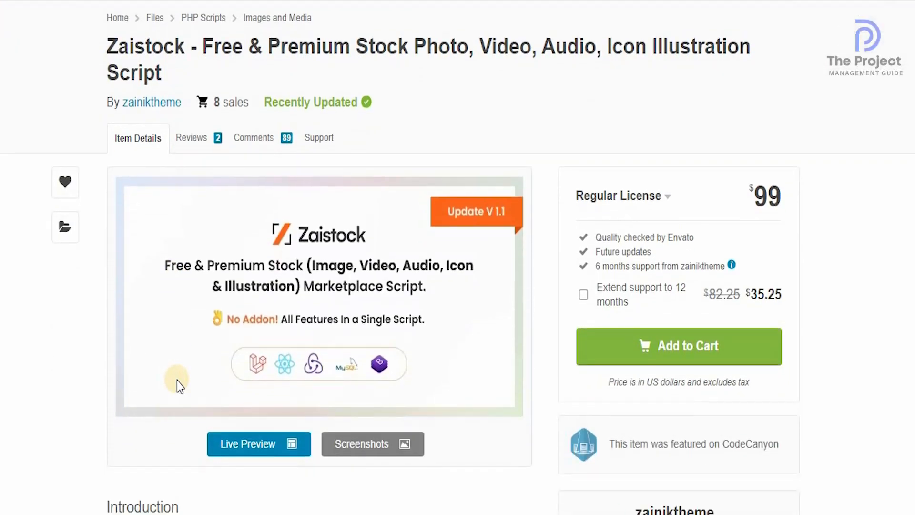
scroll("down", 3)
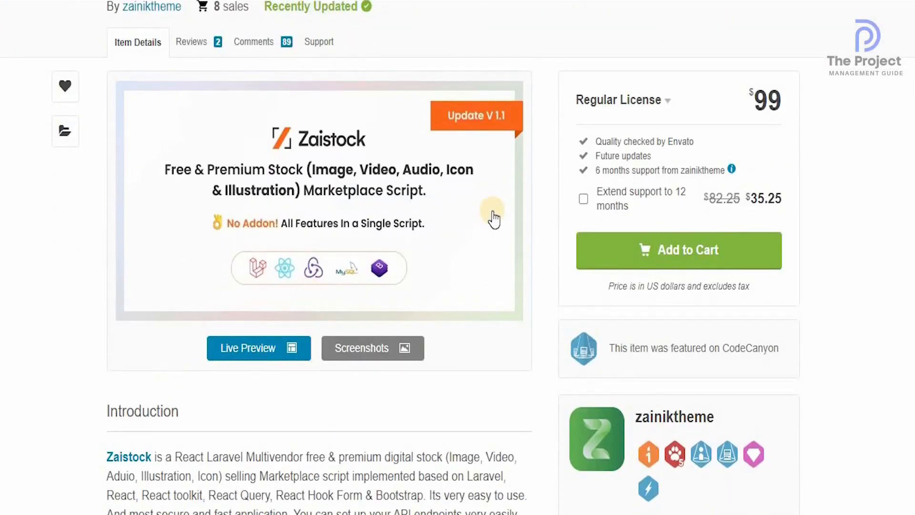
mouse_move(633, 167)
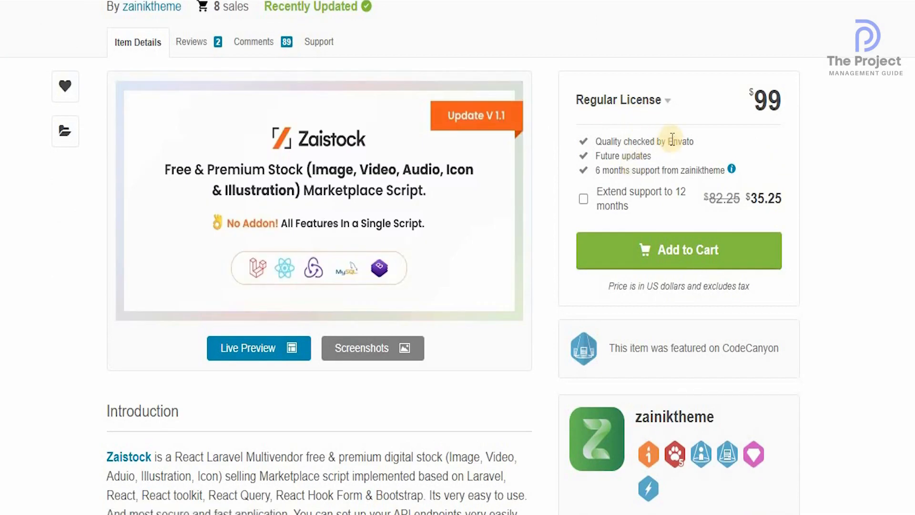
mouse_move(781, 144)
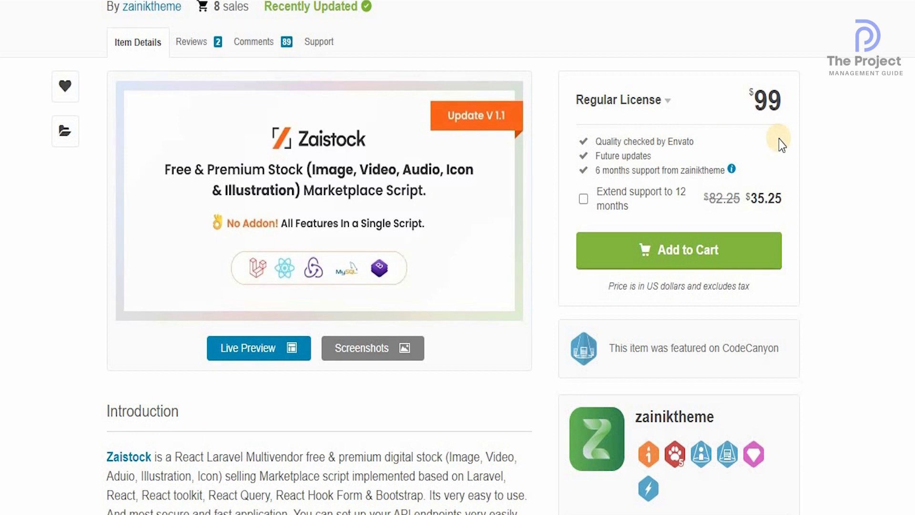
scroll("down", 3)
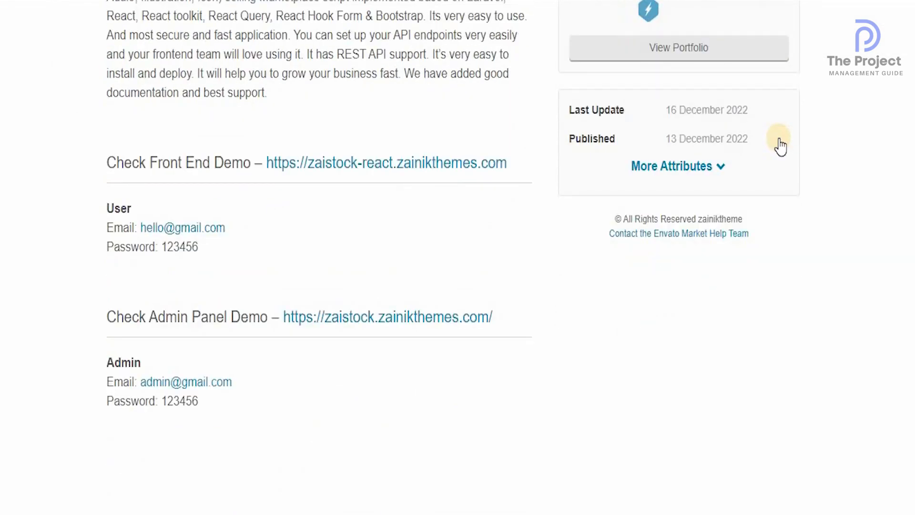
scroll("down", 3)
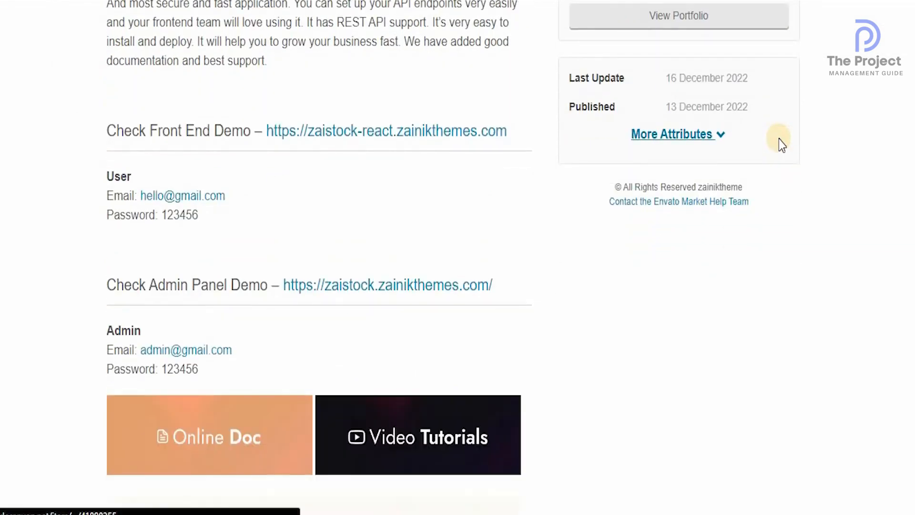
scroll("down", 3)
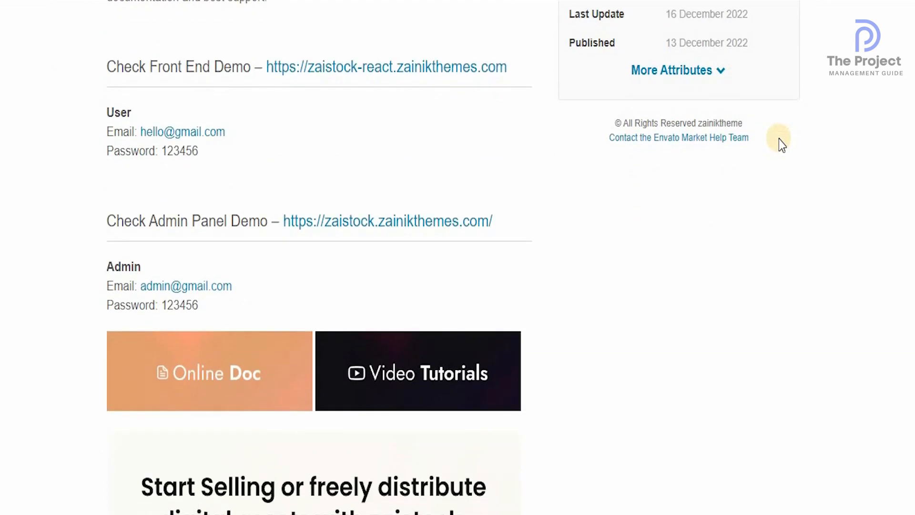
scroll("down", 3)
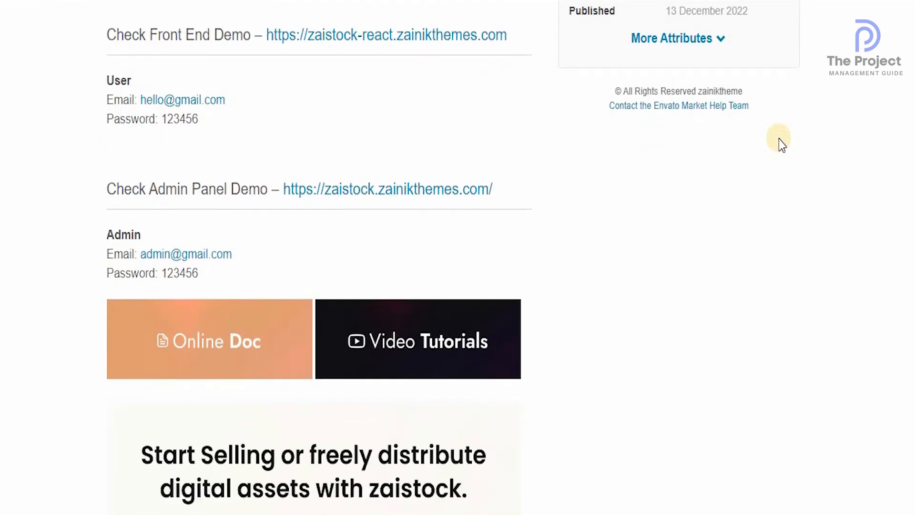
scroll("down", 3)
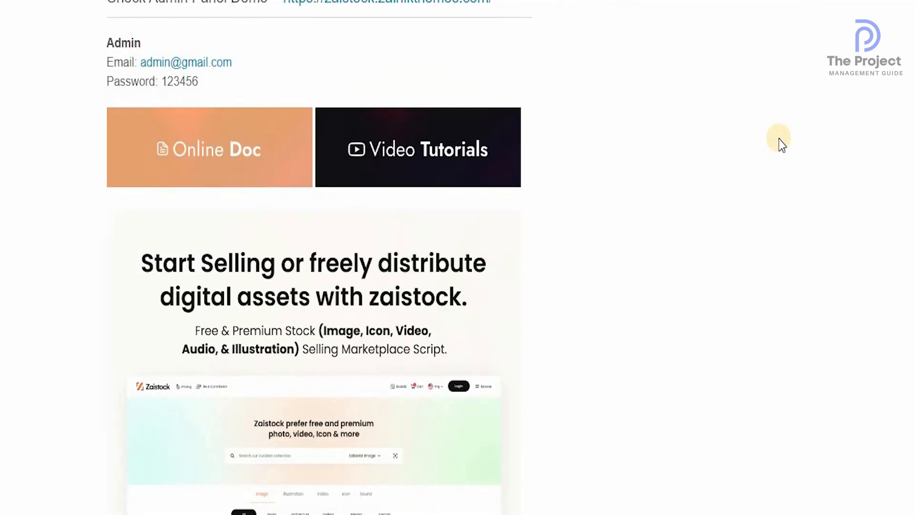
scroll("down", 3)
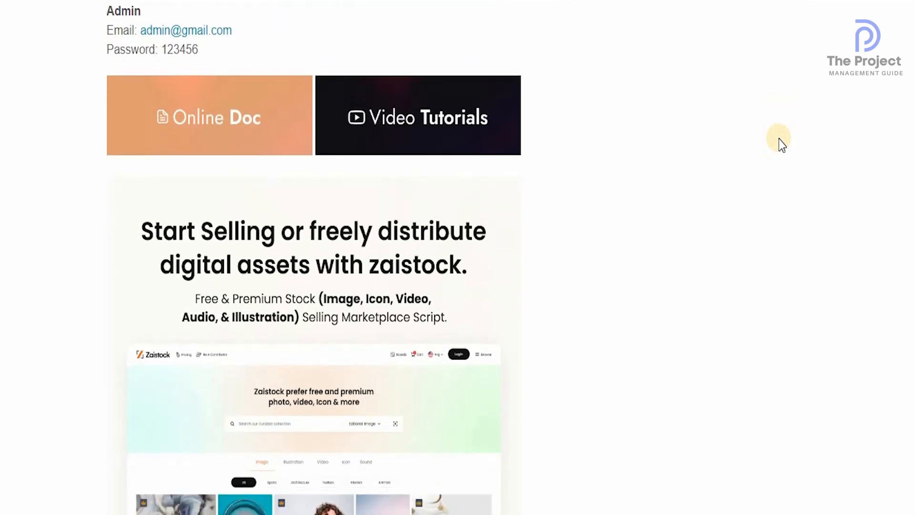
scroll("down", 3)
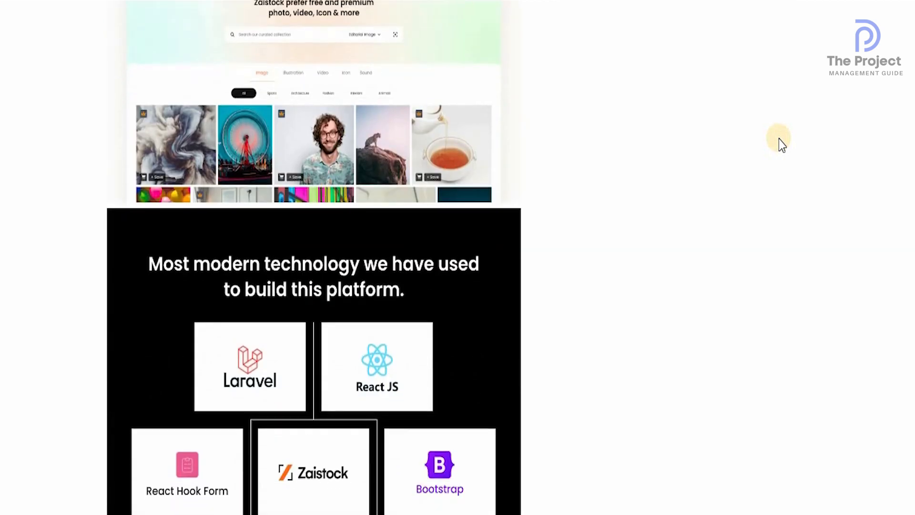
scroll("down", 3)
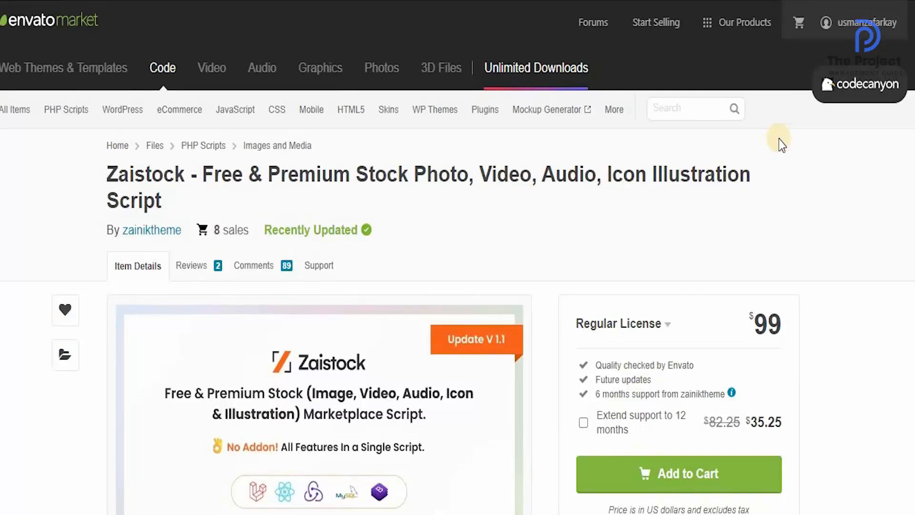
mouse_move(211, 68)
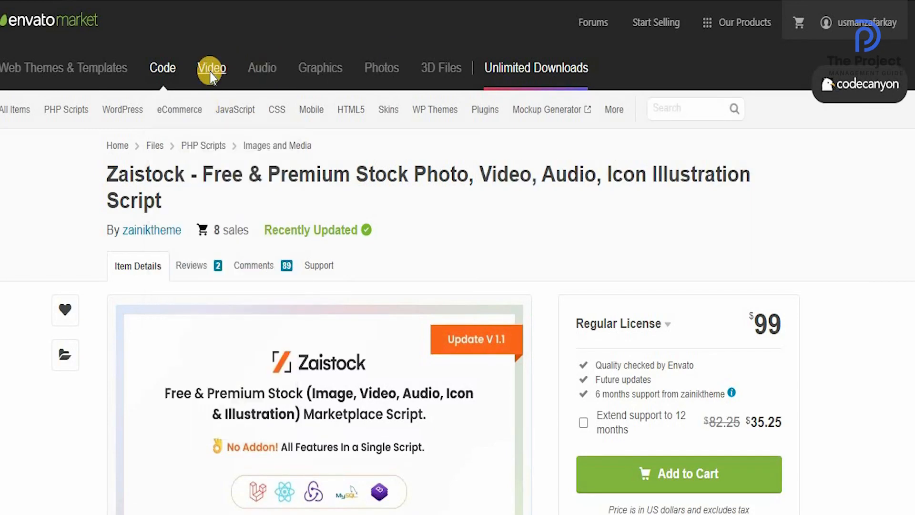
Step: Go to the VideoHive video marketplace via the Video category
left_click(211, 68)
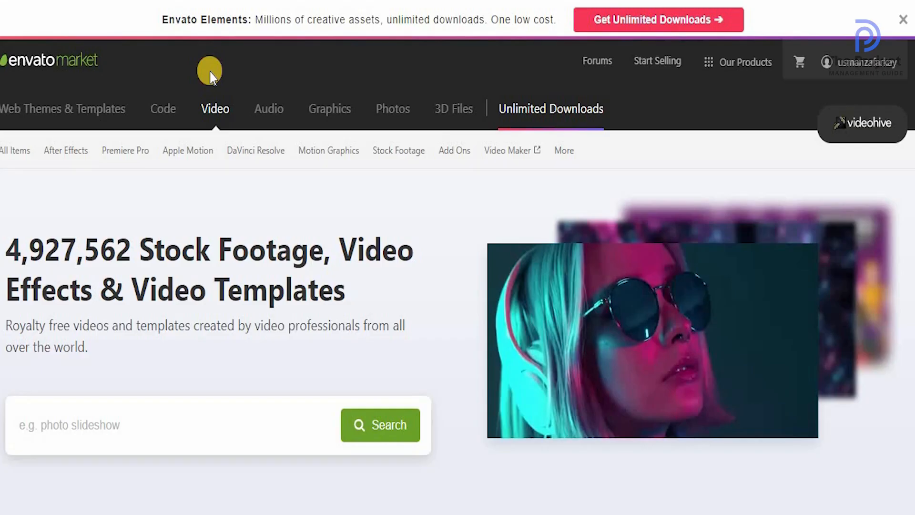
scroll("down", 3)
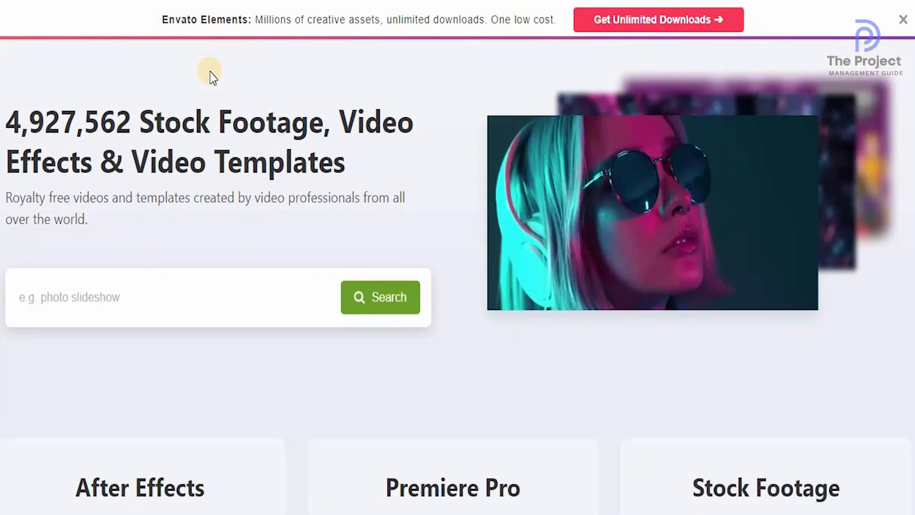
scroll("down", 3)
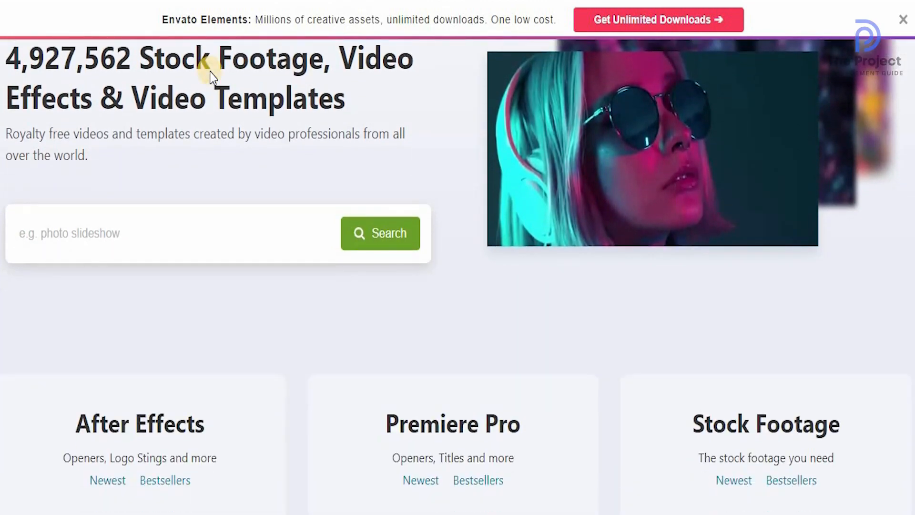
scroll("down", 3)
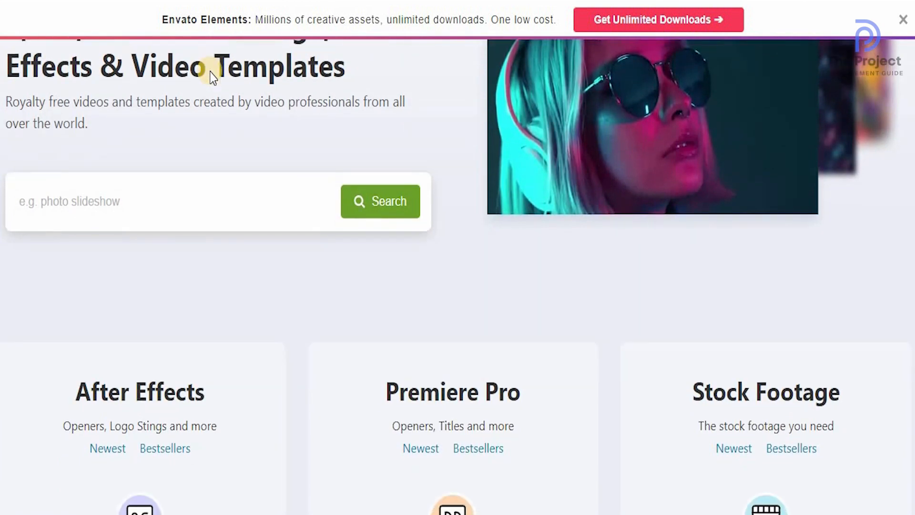
scroll("down", 3)
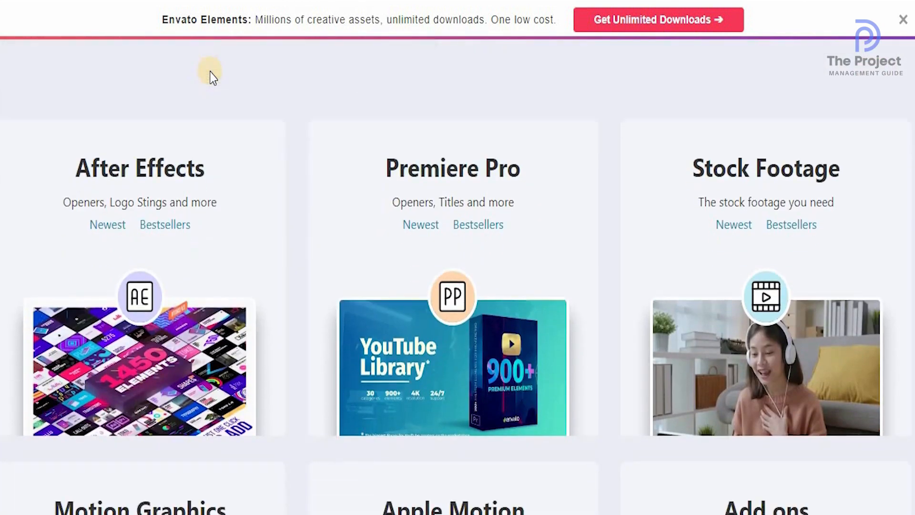
scroll("down", 3)
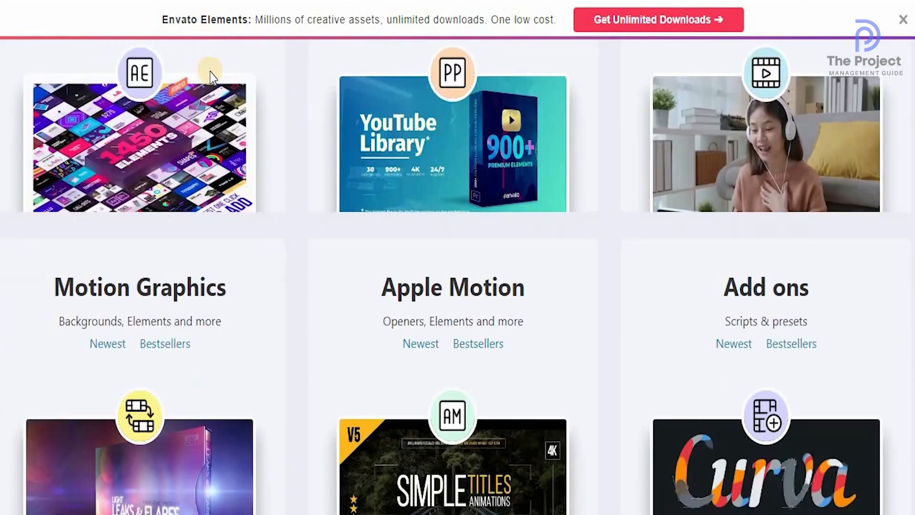
scroll("down", 3)
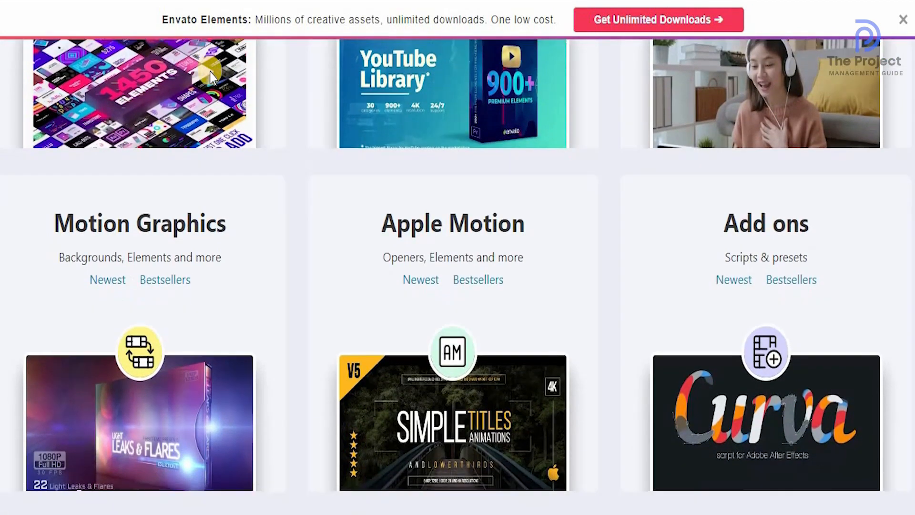
scroll("down", 3)
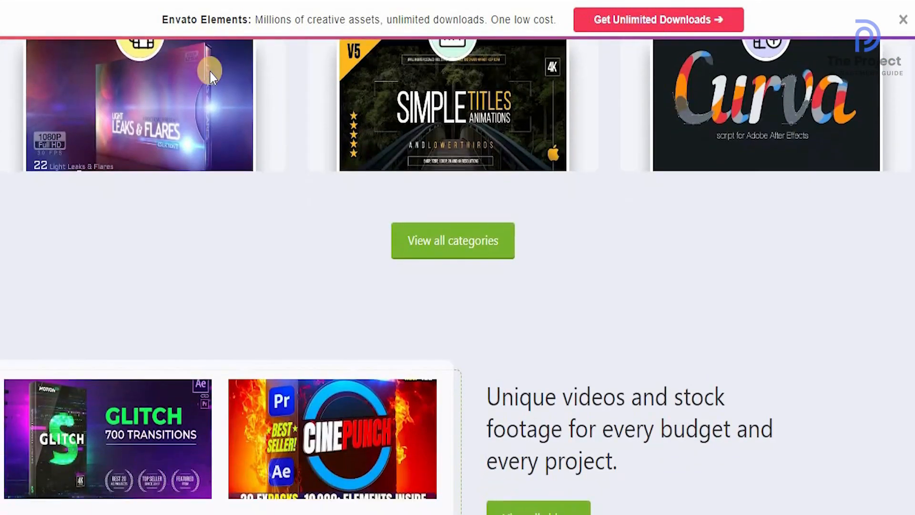
scroll("down", 3)
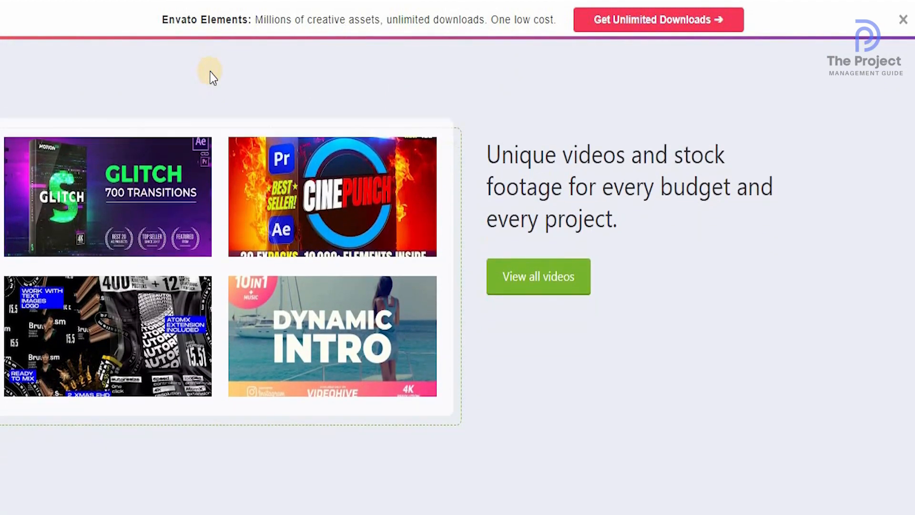
scroll("down", 3)
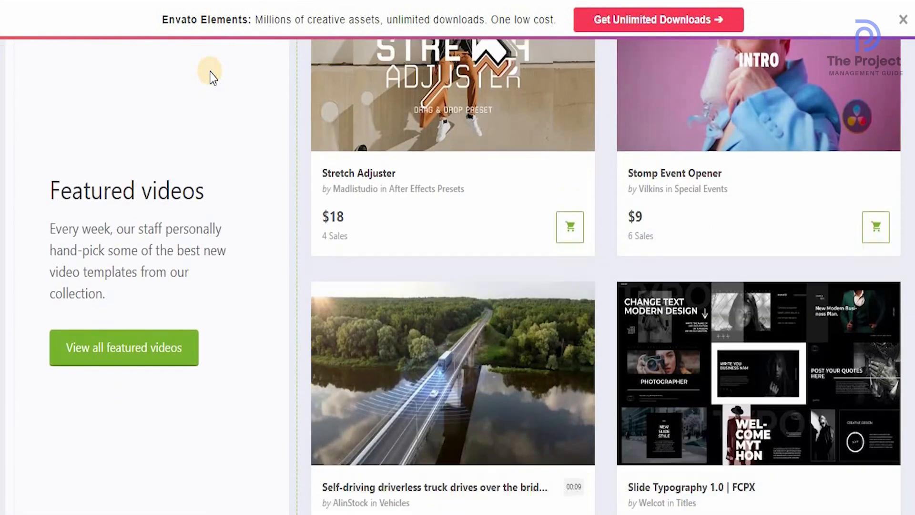
scroll("down", 3)
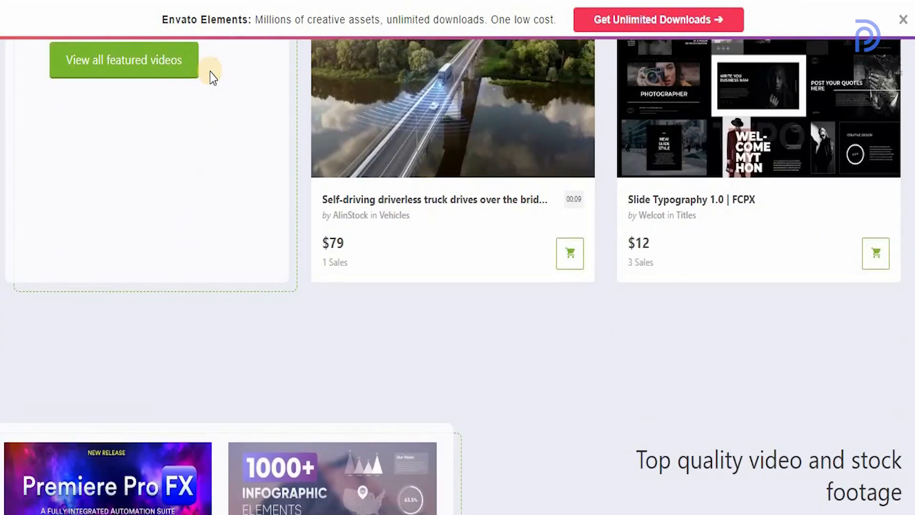
scroll("down", 3)
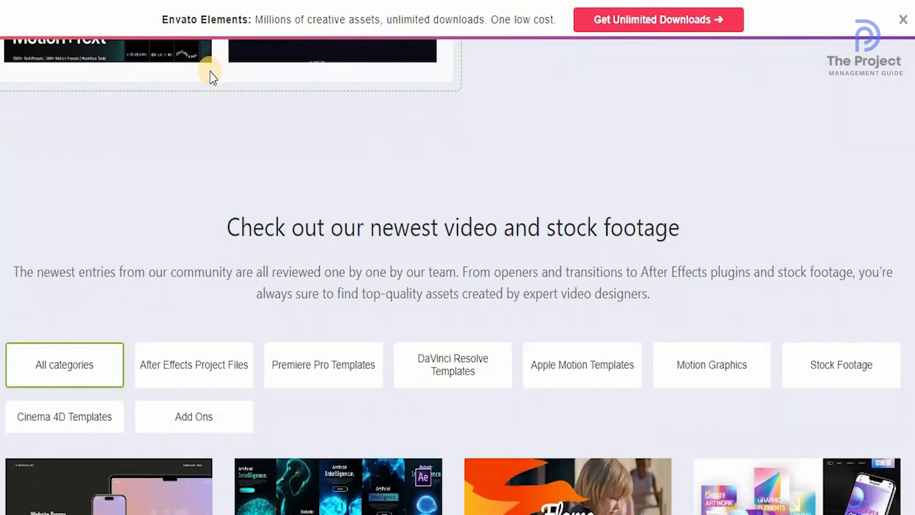
scroll("down", 3)
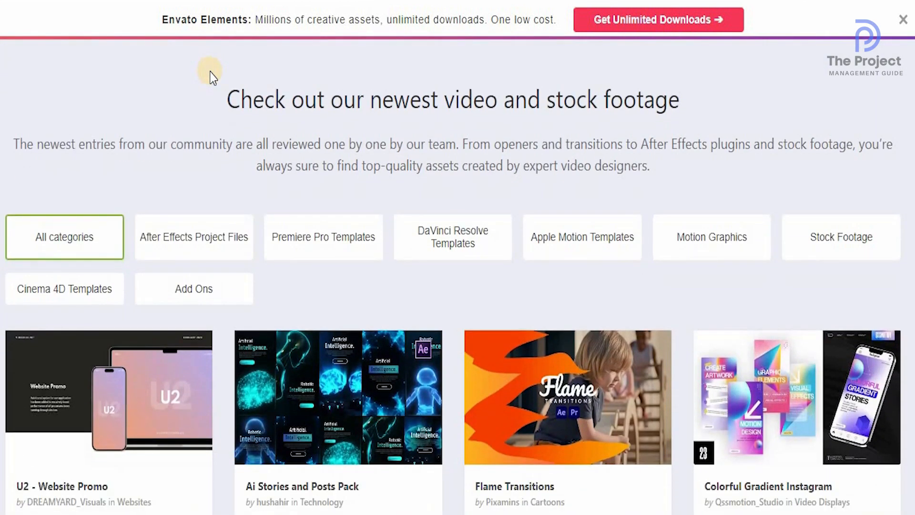
scroll("down", 3)
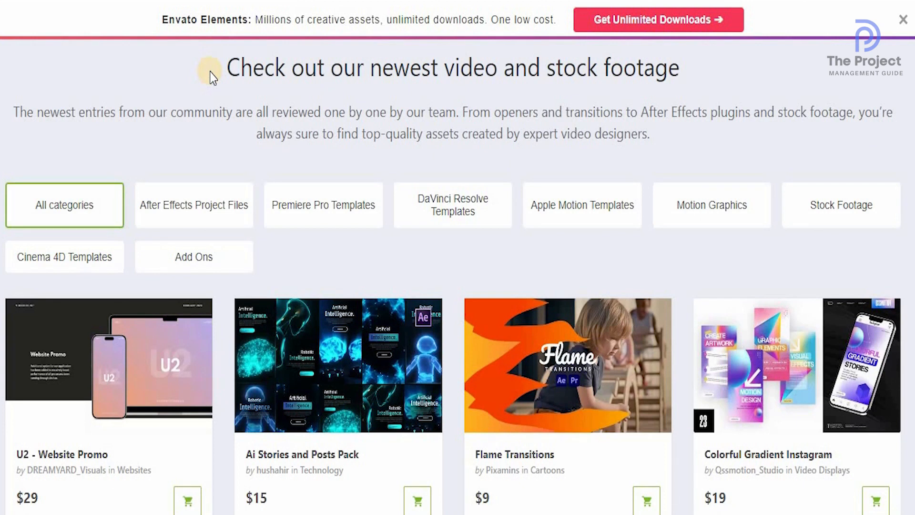
scroll("down", 3)
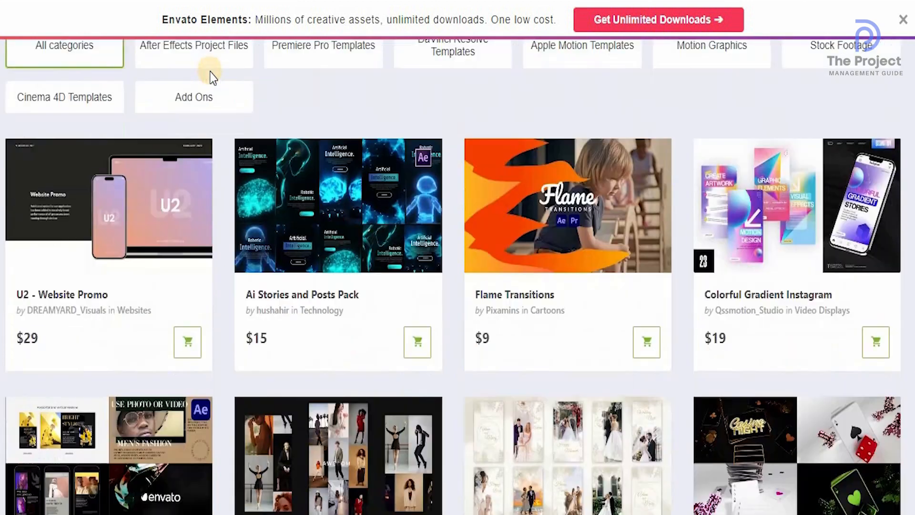
scroll("down", 3)
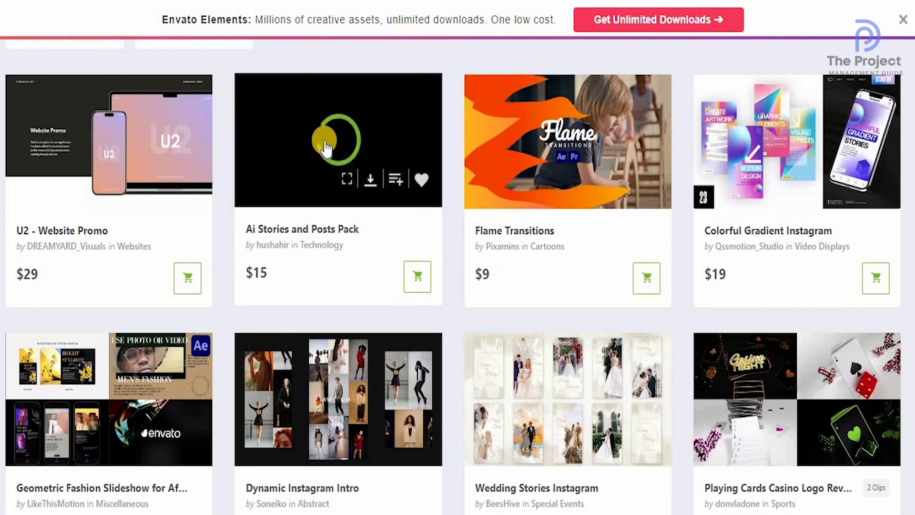
left_click(337, 140)
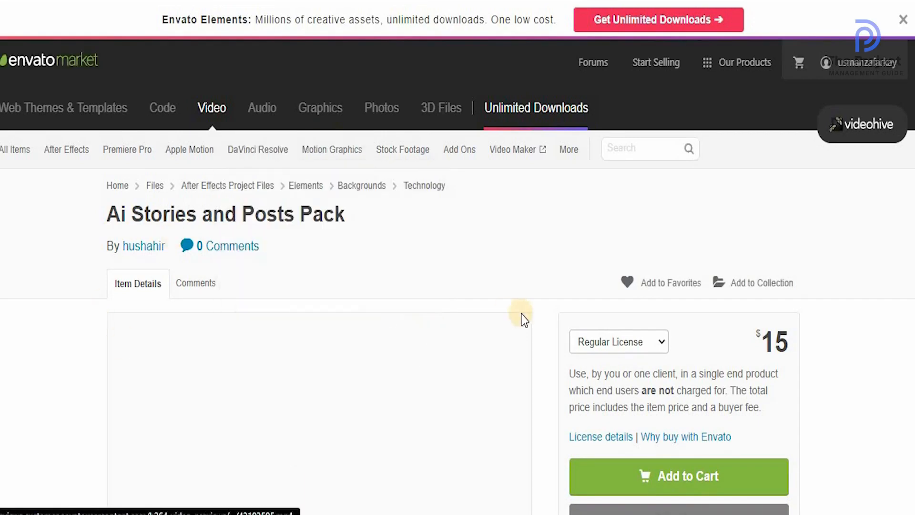
left_click(618, 341)
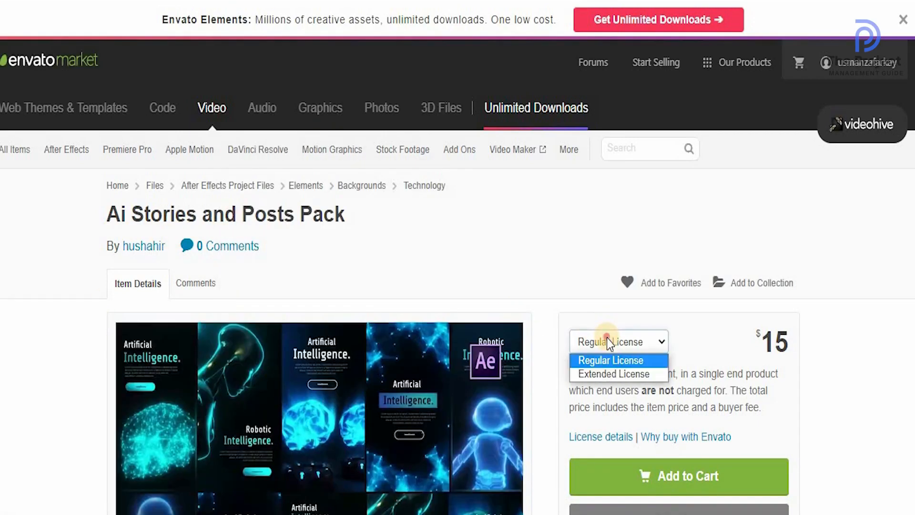
left_click(618, 374)
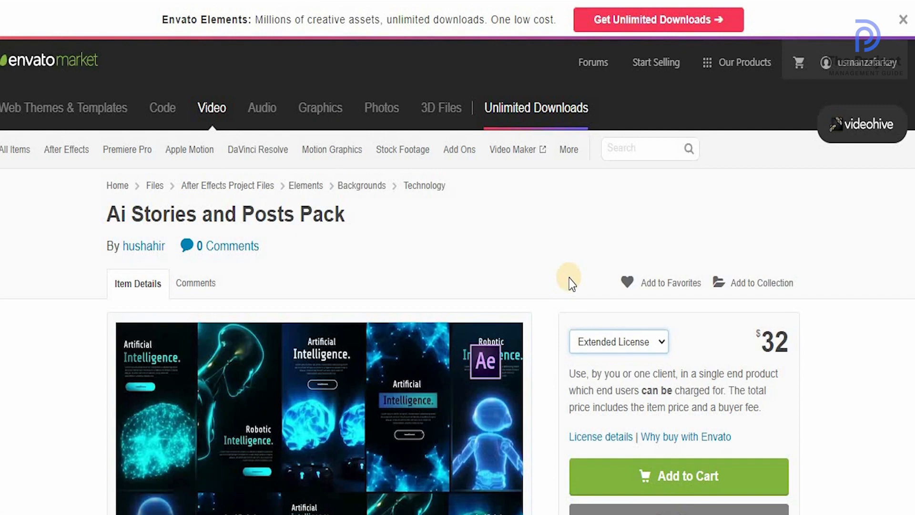
left_click(619, 341)
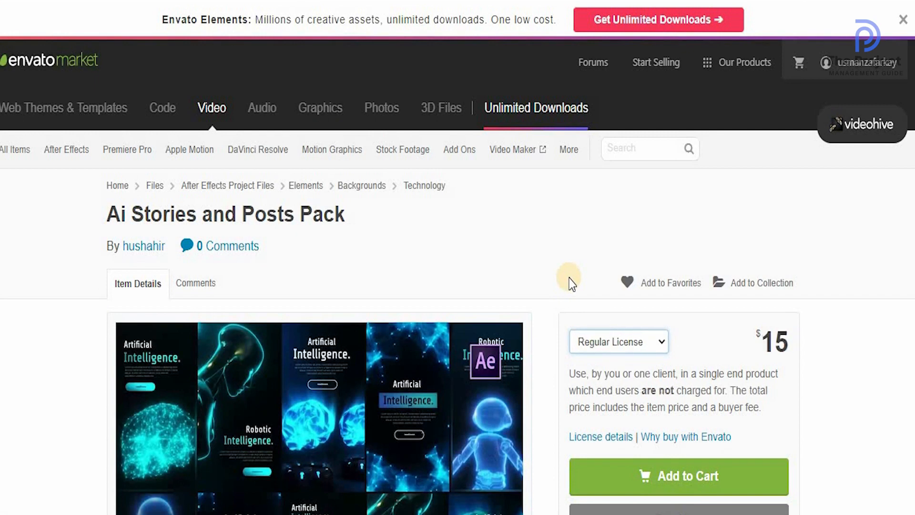
scroll("down", 3)
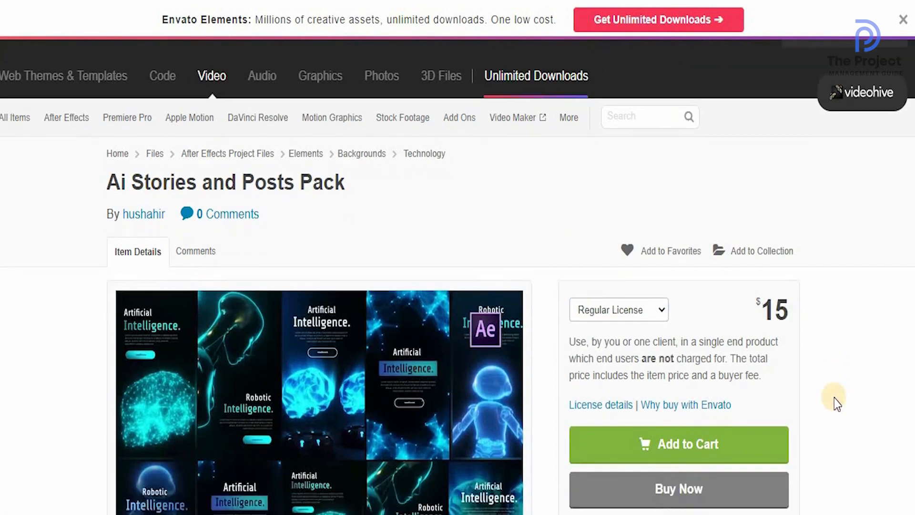
scroll("down", 3)
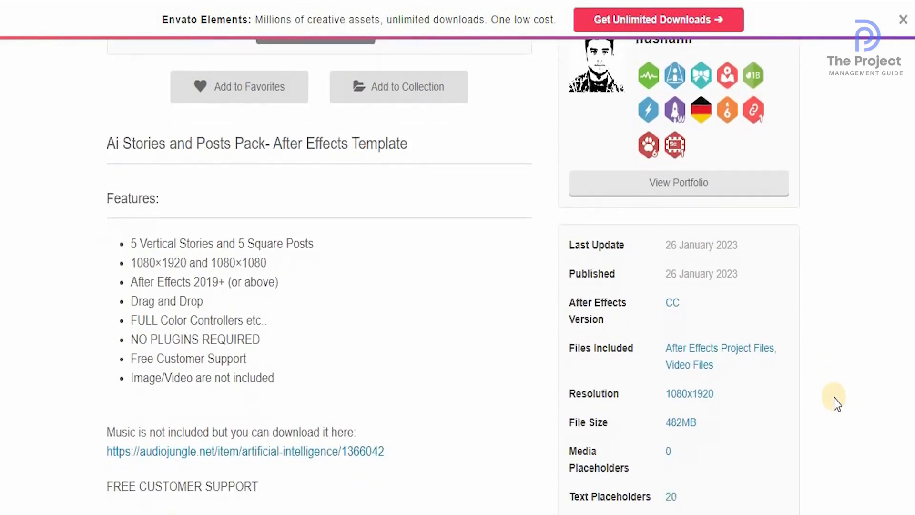
scroll("down", 3)
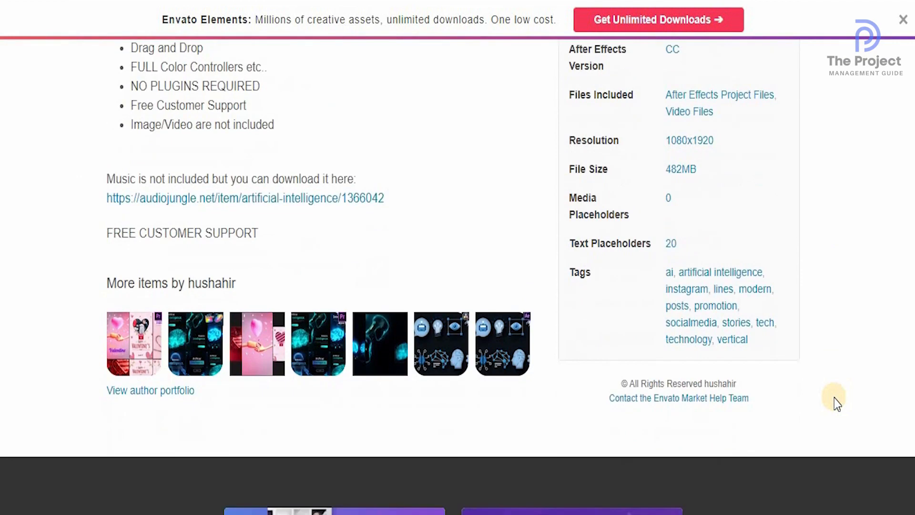
scroll("down", 3)
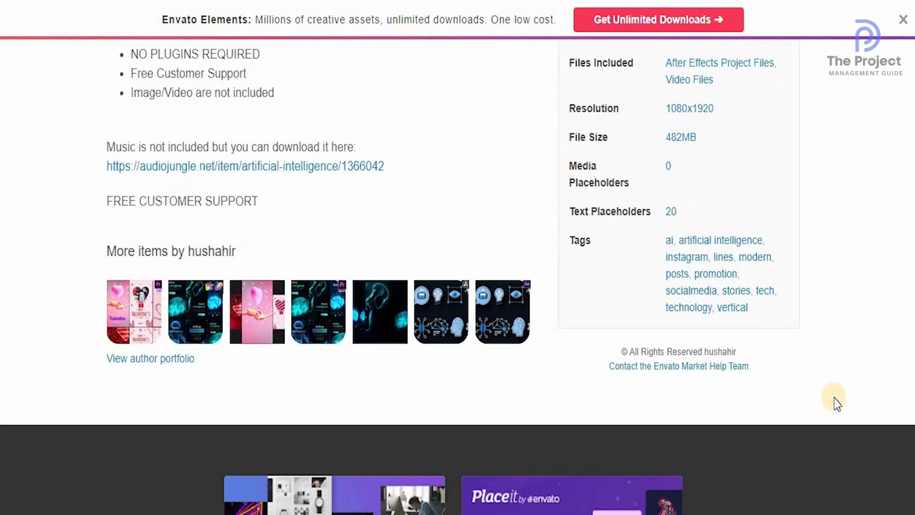
scroll("up", 3)
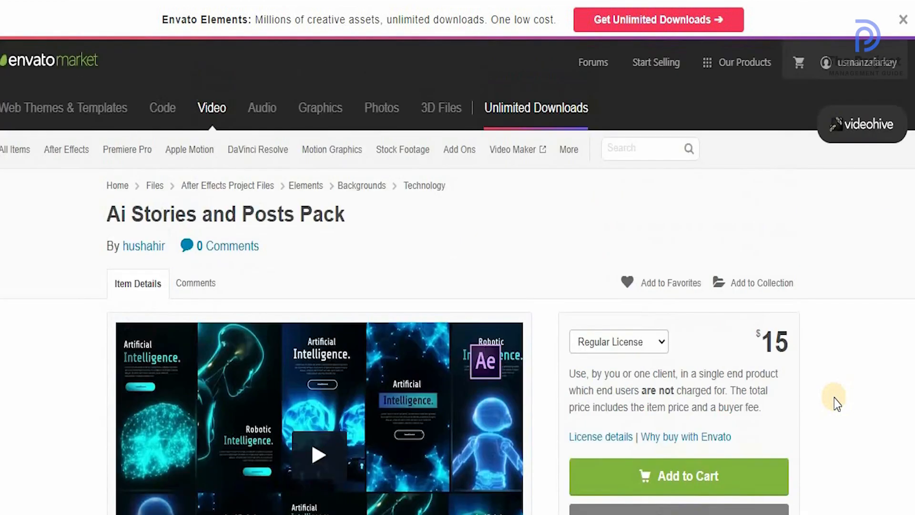
mouse_move(299, 172)
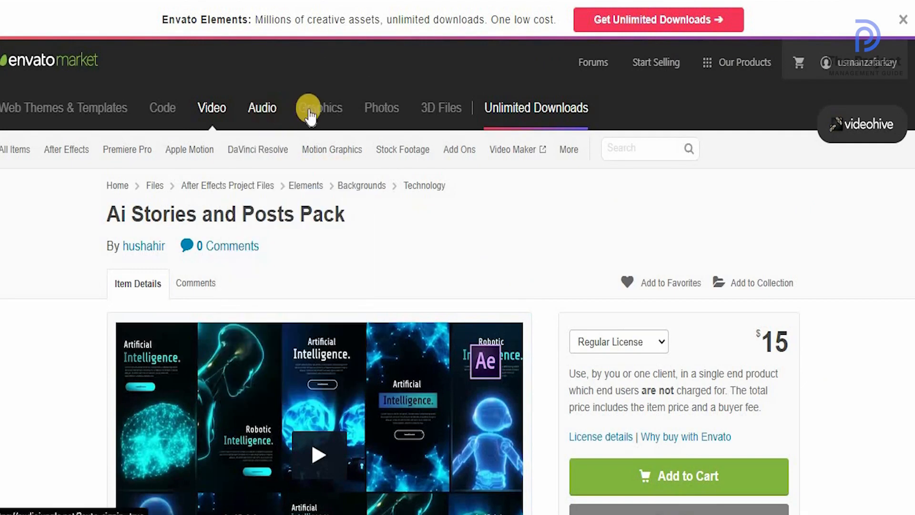
mouse_move(429, 108)
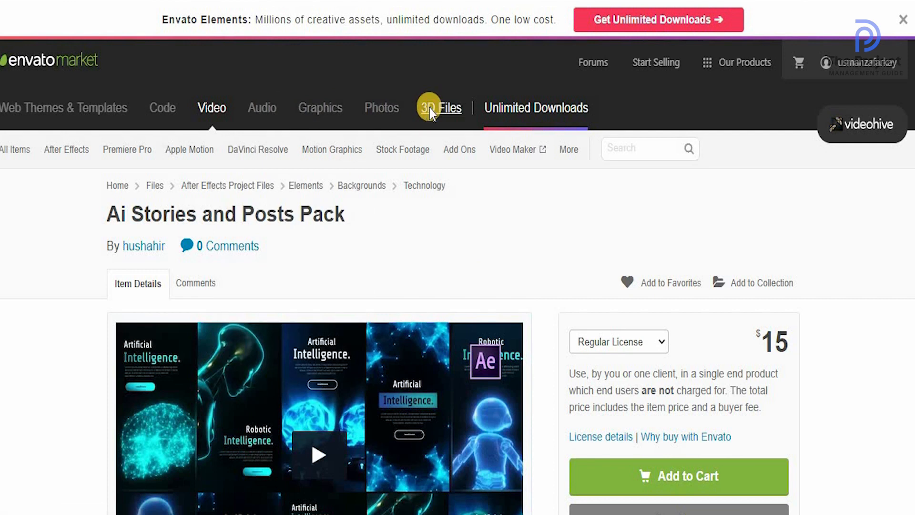
Step: Go to the 3DOcean marketplace via the 3D Files category
left_click(448, 109)
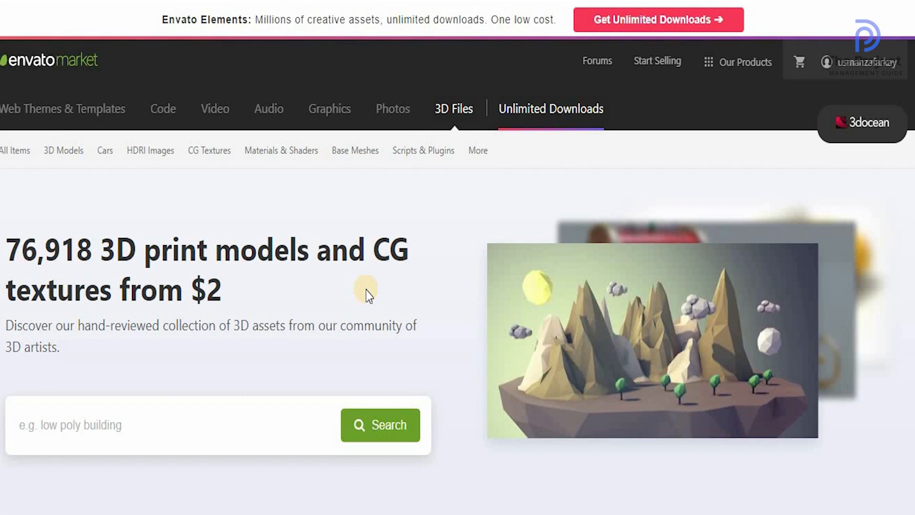
mouse_move(392, 109)
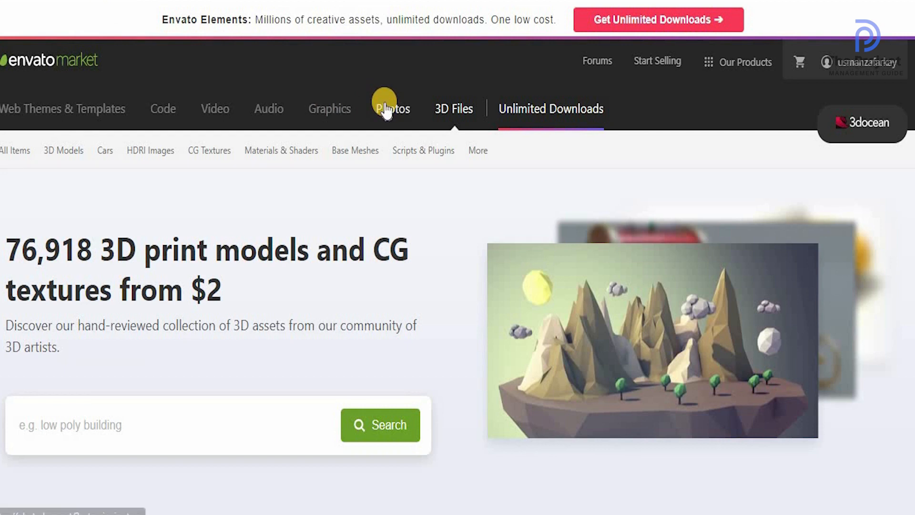
Step: Visit the PhotoDune and GraphicRiver homepages, ending on AudioJungle
left_click(393, 109)
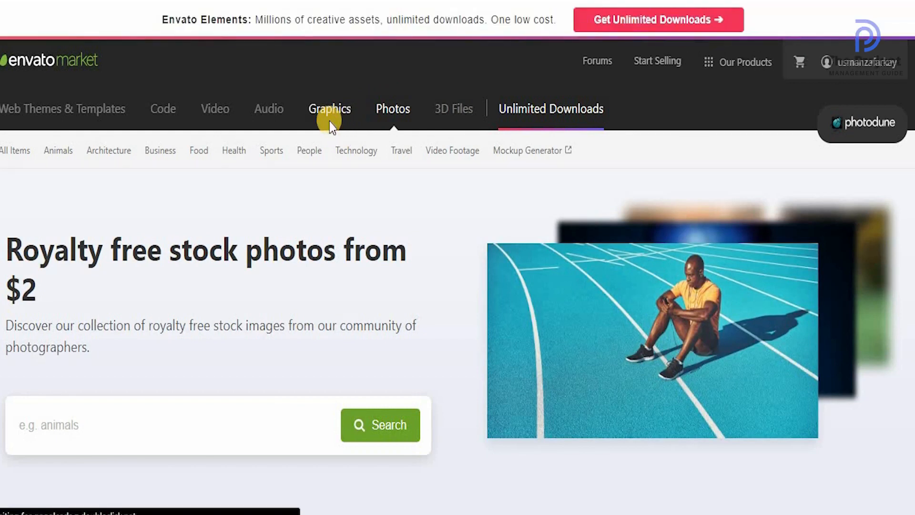
left_click(329, 109)
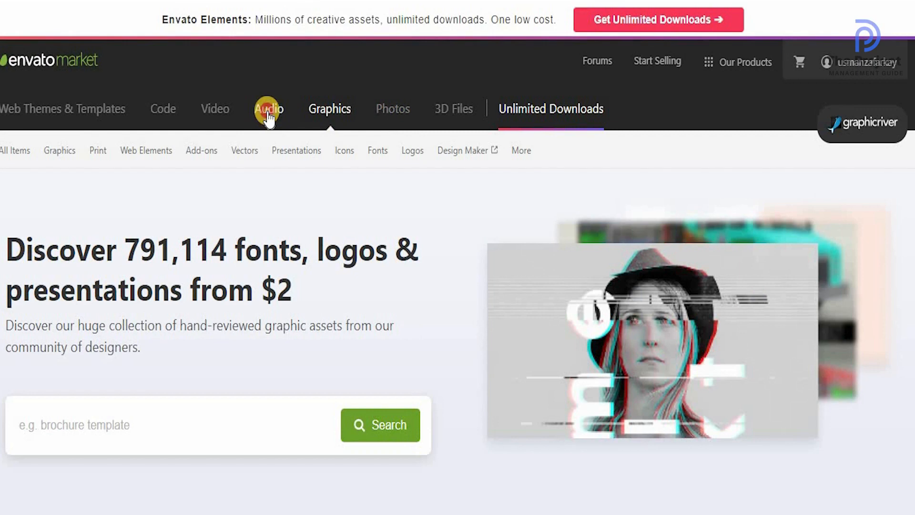
left_click(269, 109)
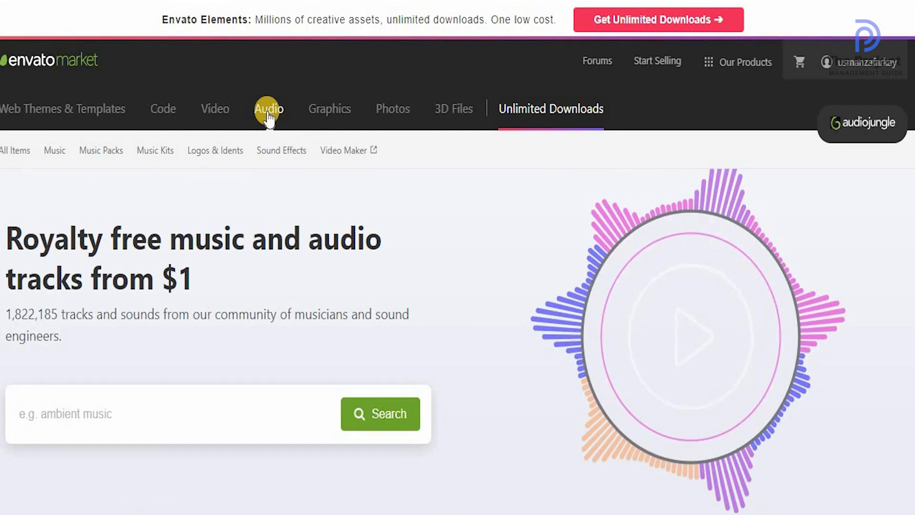
mouse_move(657, 62)
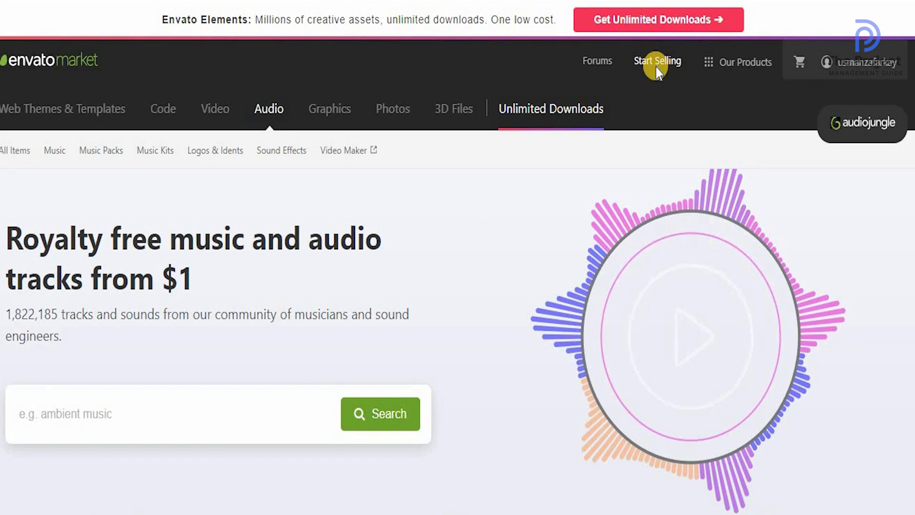
Step: Open Start Selling and scroll to the 'What can you sell?' section
left_click(658, 61)
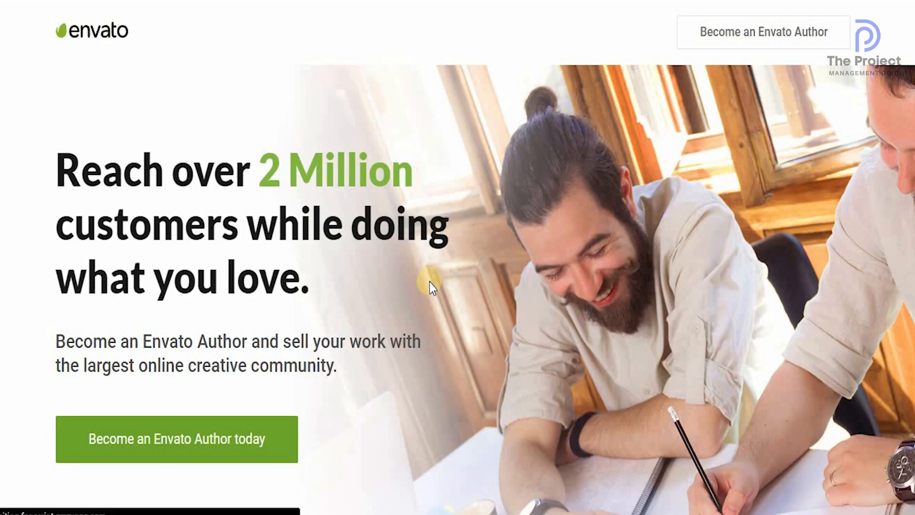
scroll("down", 3)
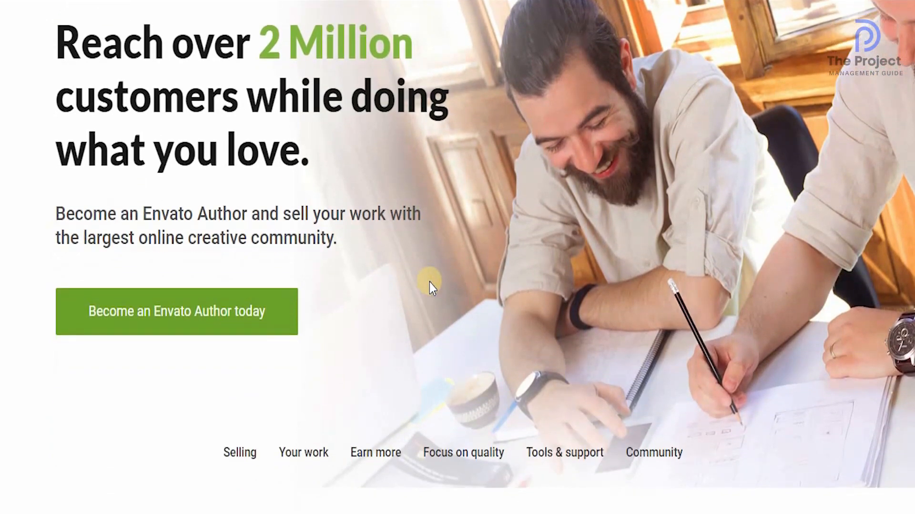
scroll("down", 3)
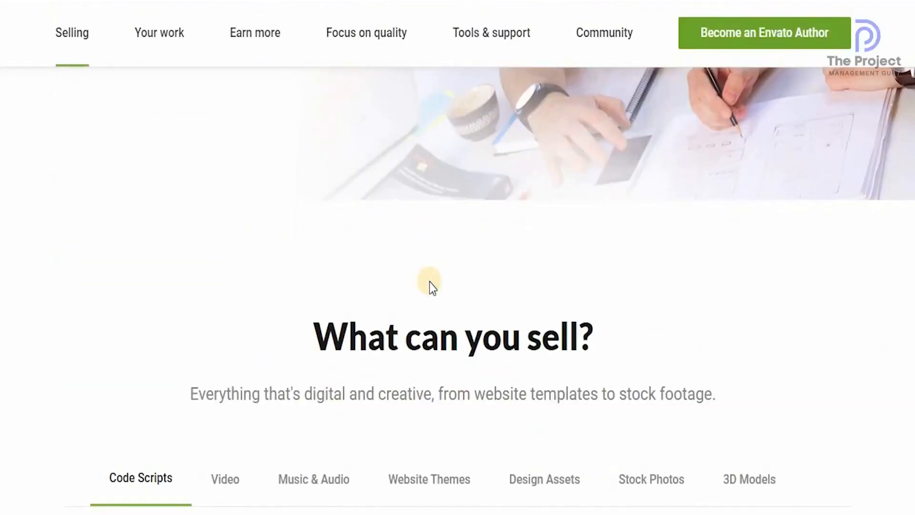
scroll("down", 3)
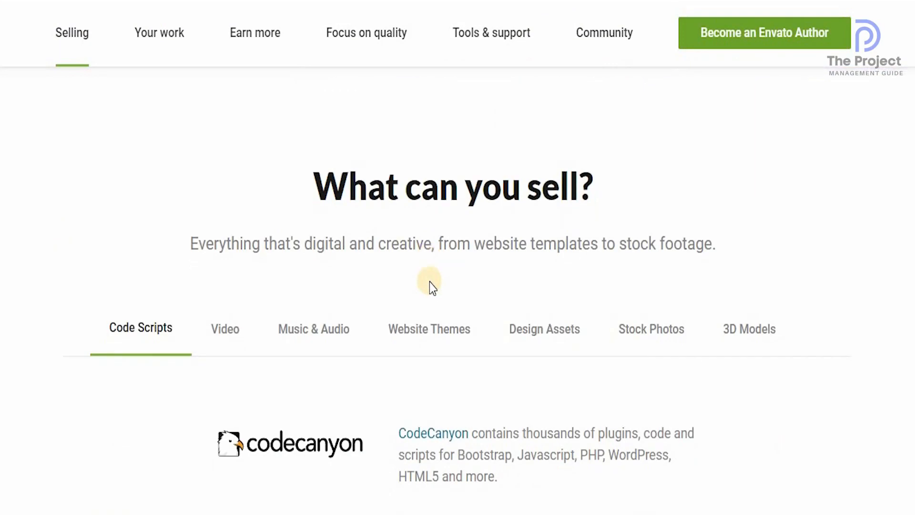
scroll("down", 3)
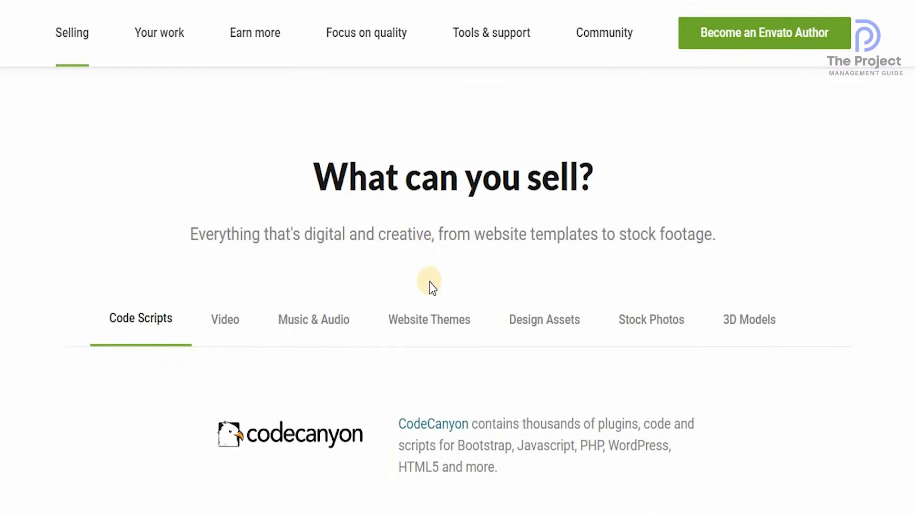
scroll("down", 3)
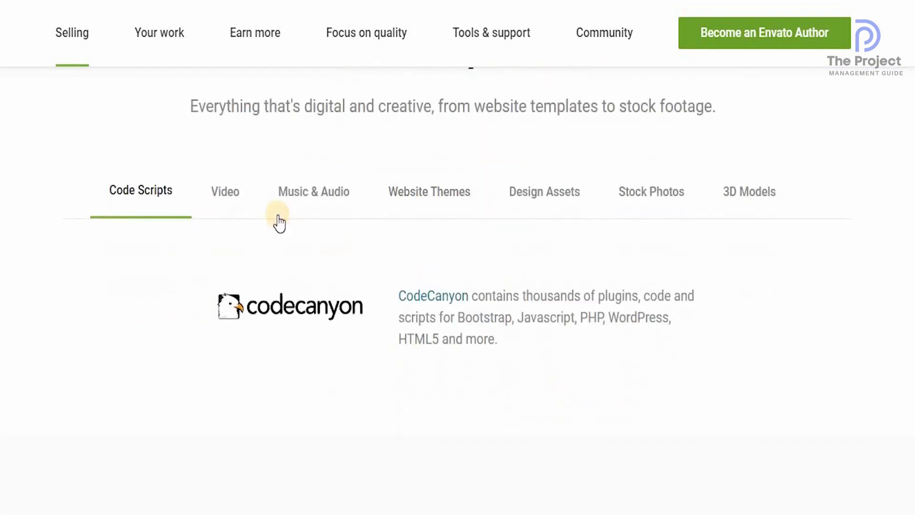
Step: View the Video, Music & Audio, Website Themes, Design Assets, Stock Photos and 3D Models tabs
left_click(224, 191)
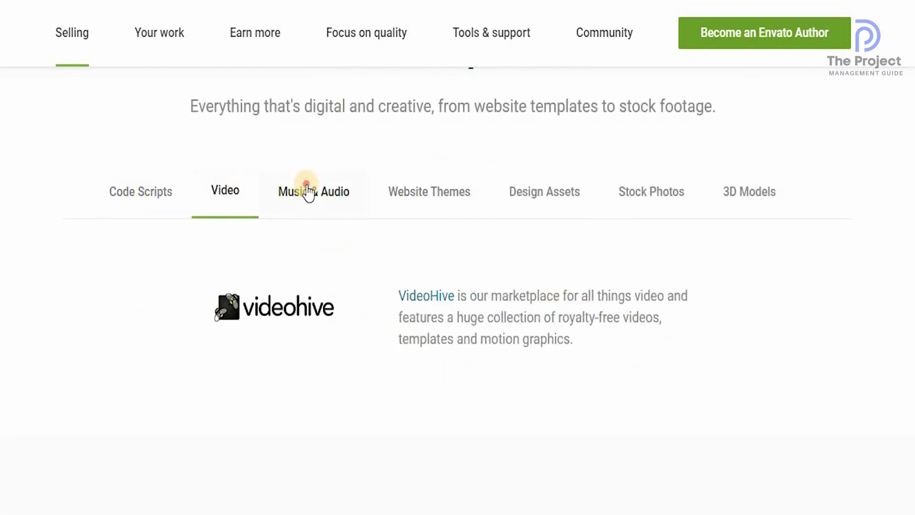
left_click(429, 192)
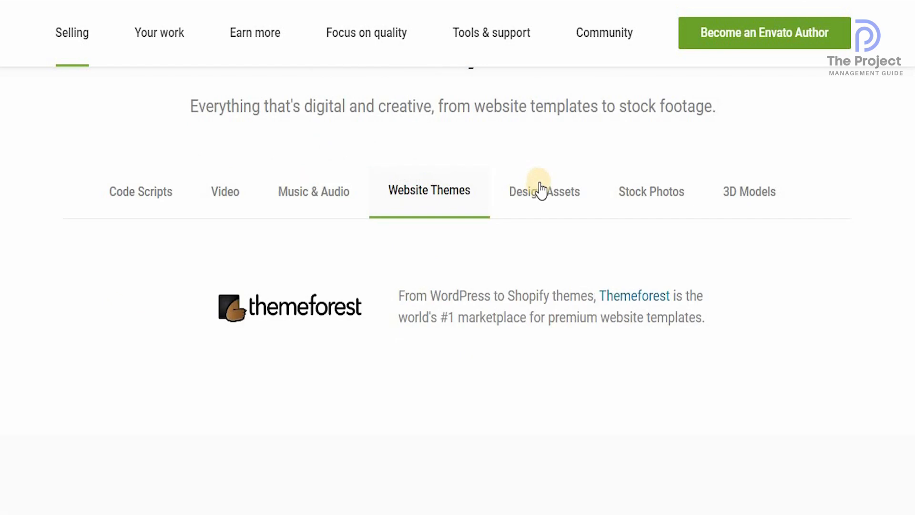
left_click(544, 191)
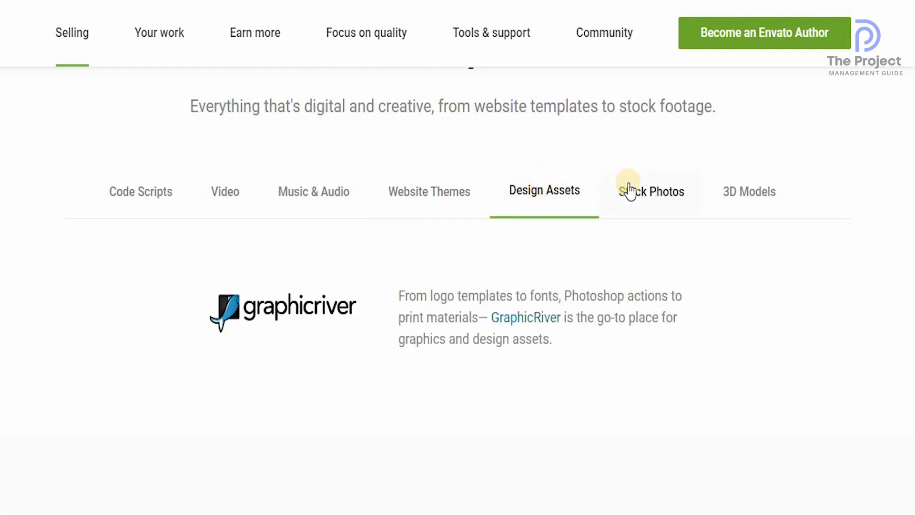
left_click(651, 191)
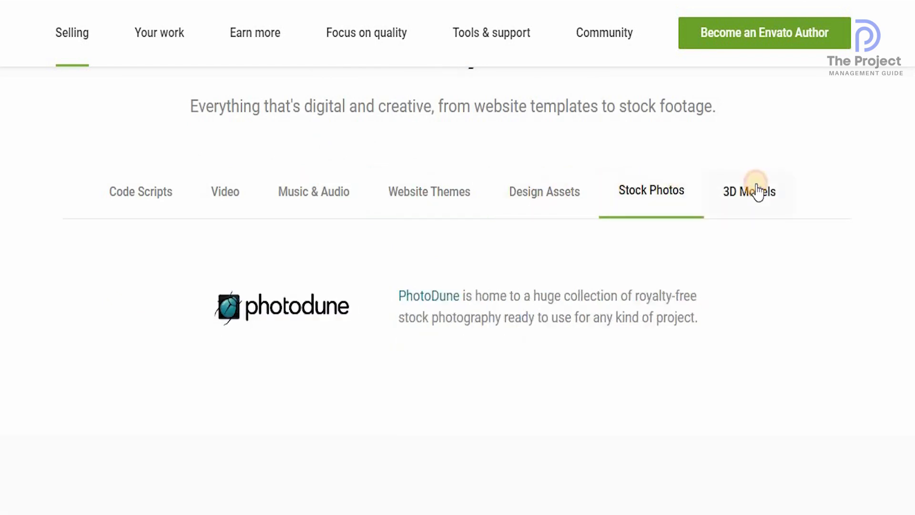
left_click(750, 191)
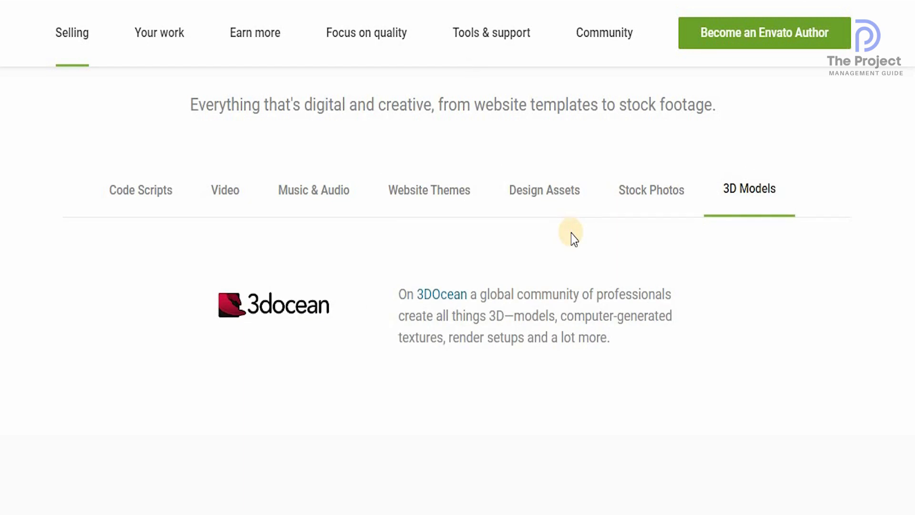
left_click(158, 33)
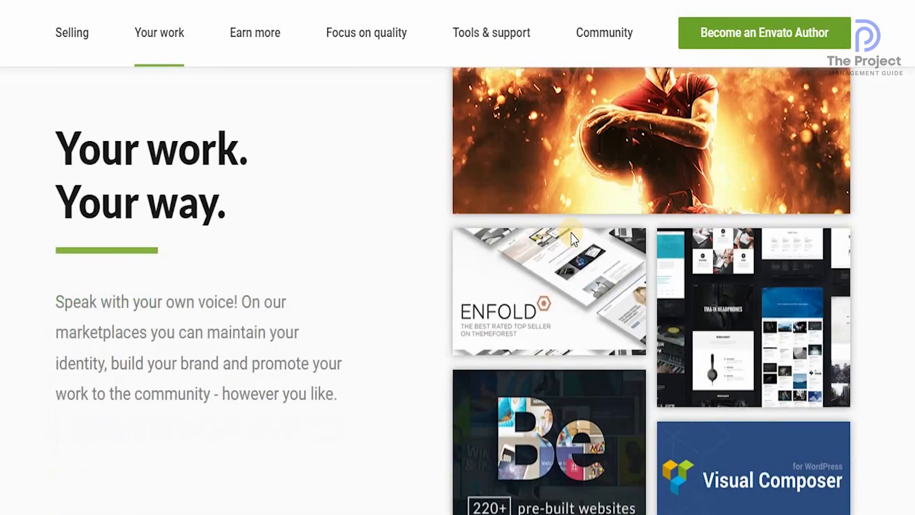
scroll("down", 3)
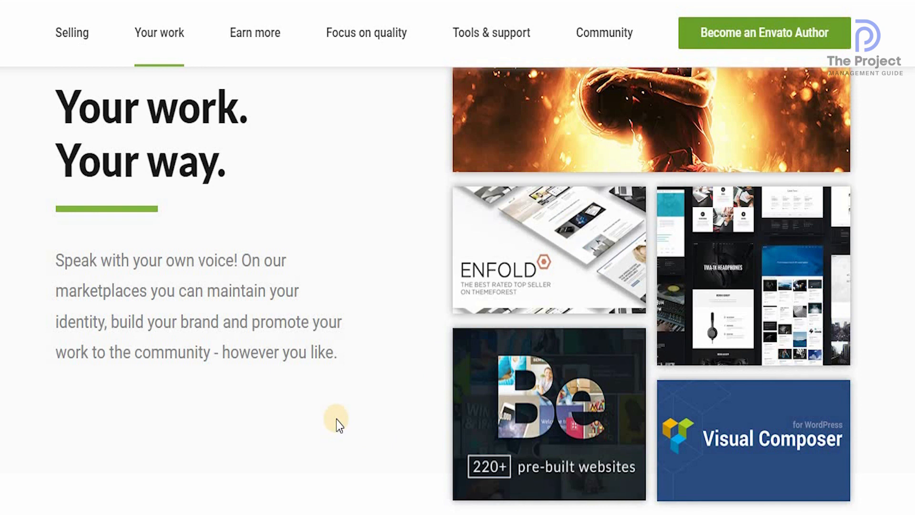
scroll("down", 3)
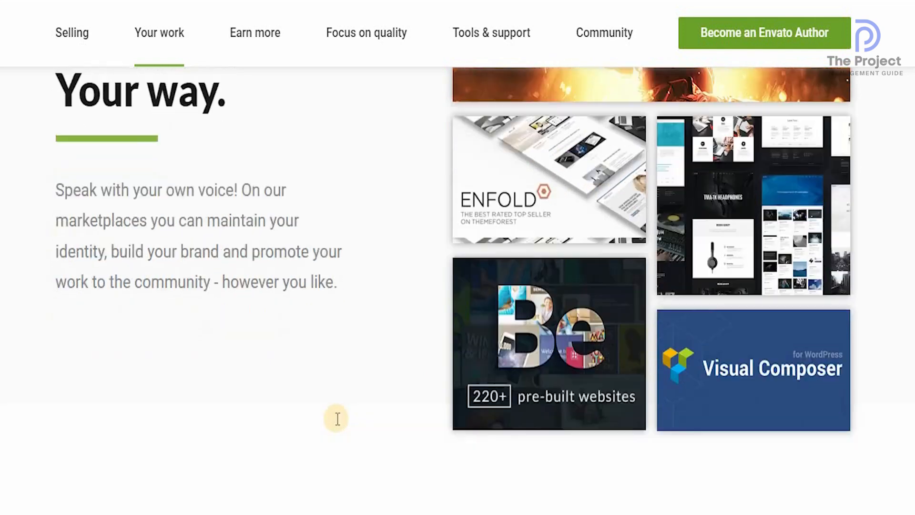
left_click(254, 33)
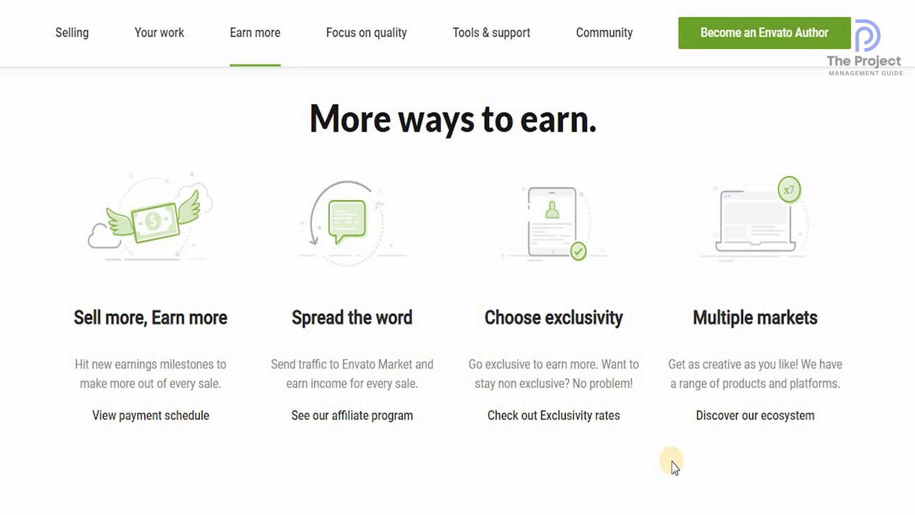
scroll("down", 3)
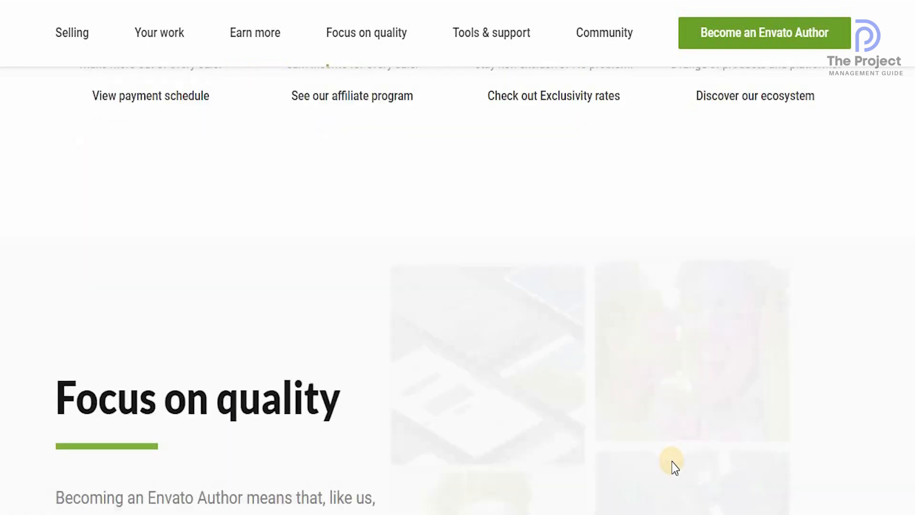
scroll("down", 3)
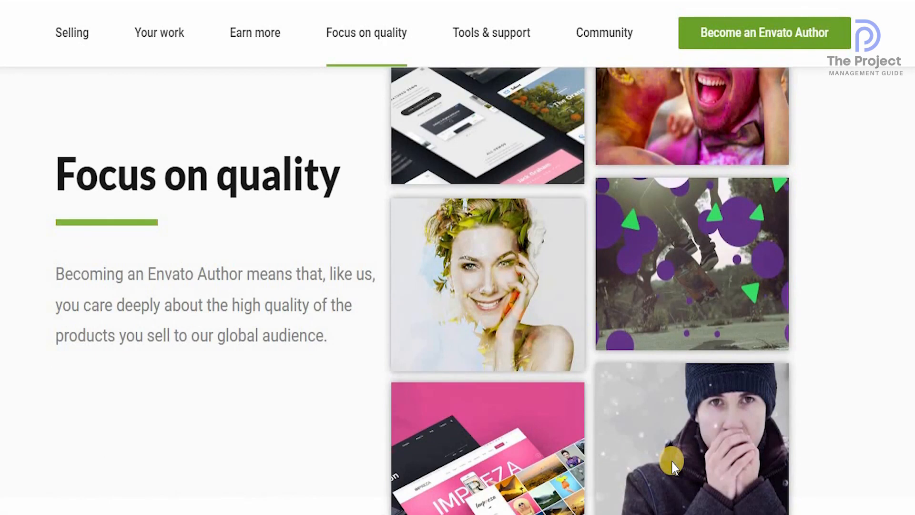
scroll("down", 3)
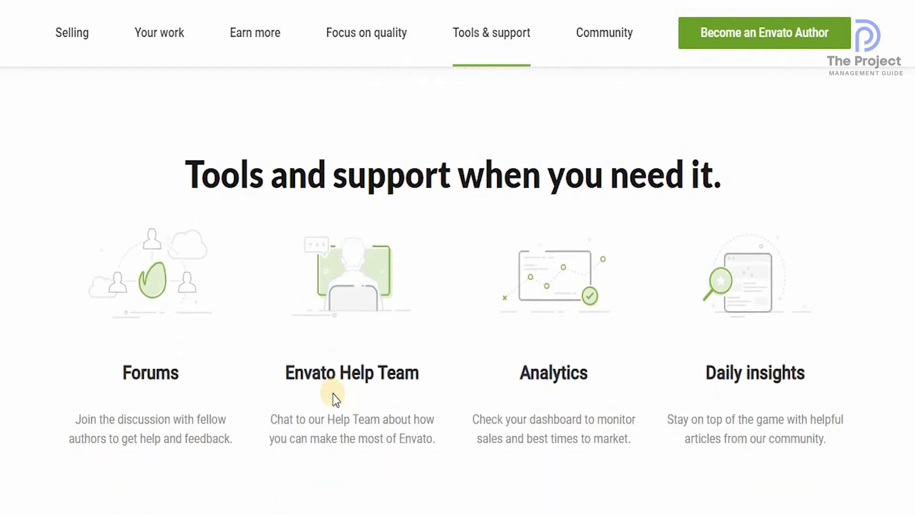
Step: Scroll past Tools and support to the 'Community Support.' section
scroll("down", 3)
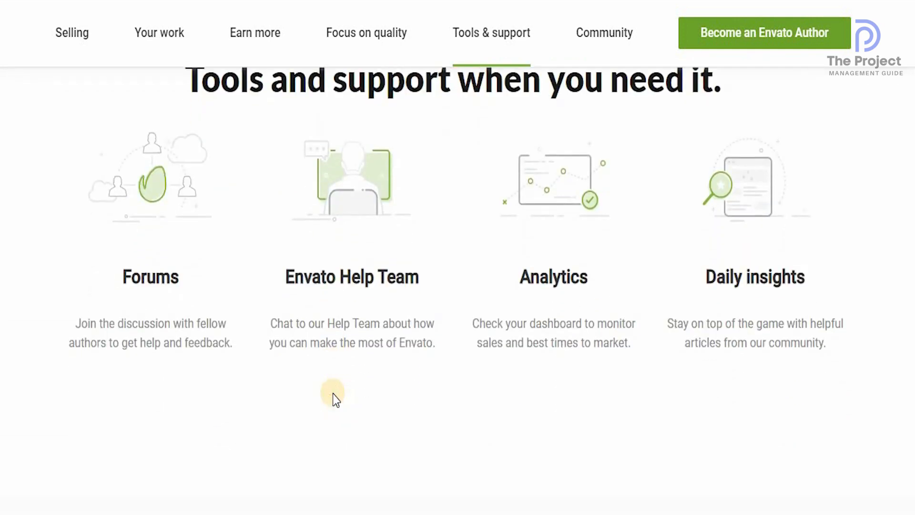
scroll("down", 3)
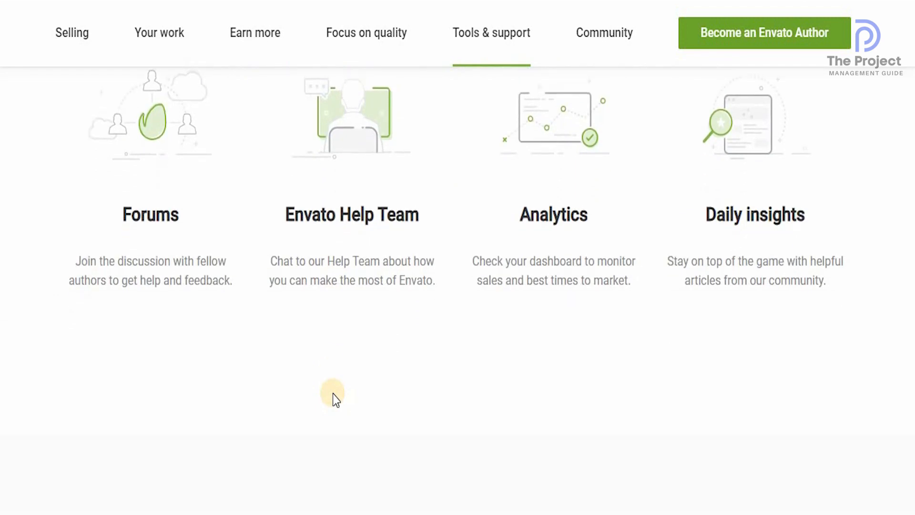
left_click(604, 33)
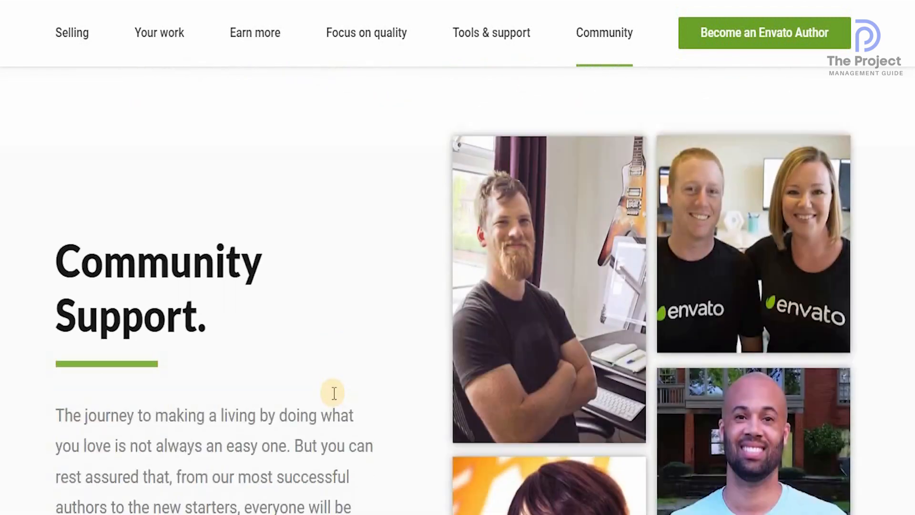
scroll("down", 3)
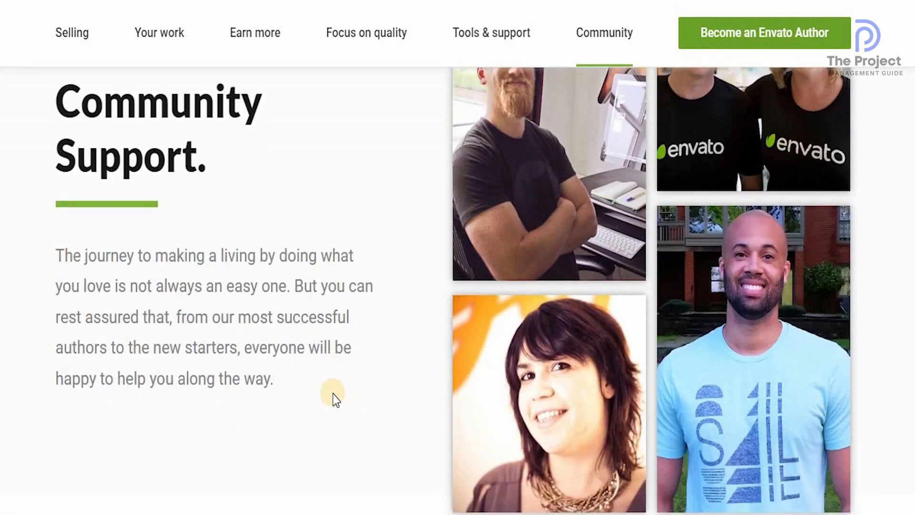
scroll("down", 3)
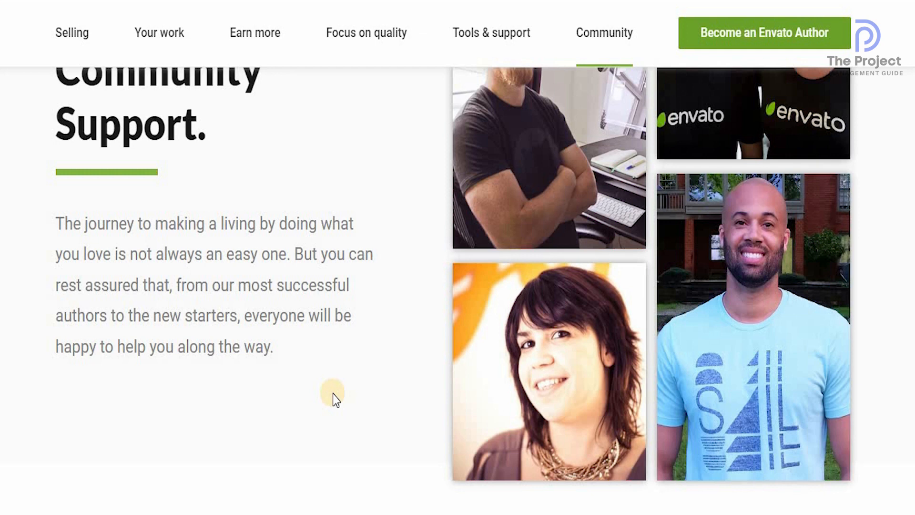
scroll("down", 3)
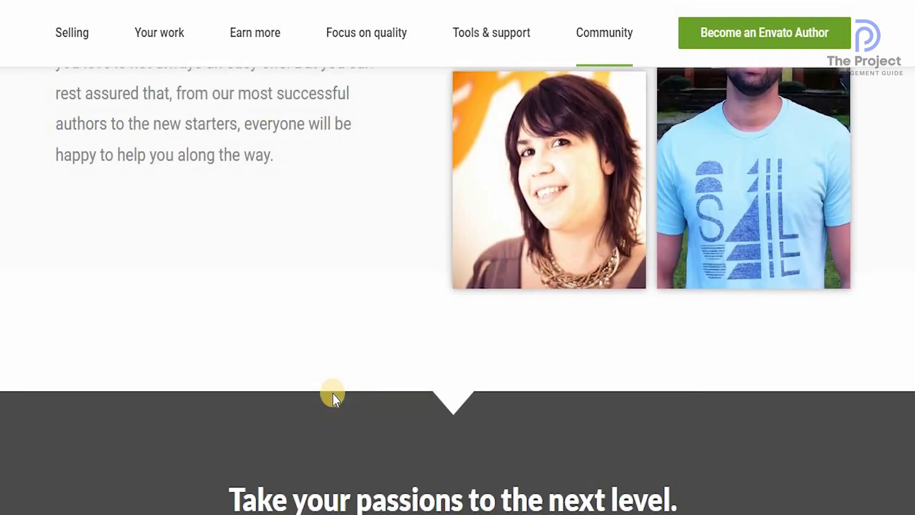
scroll("down", 3)
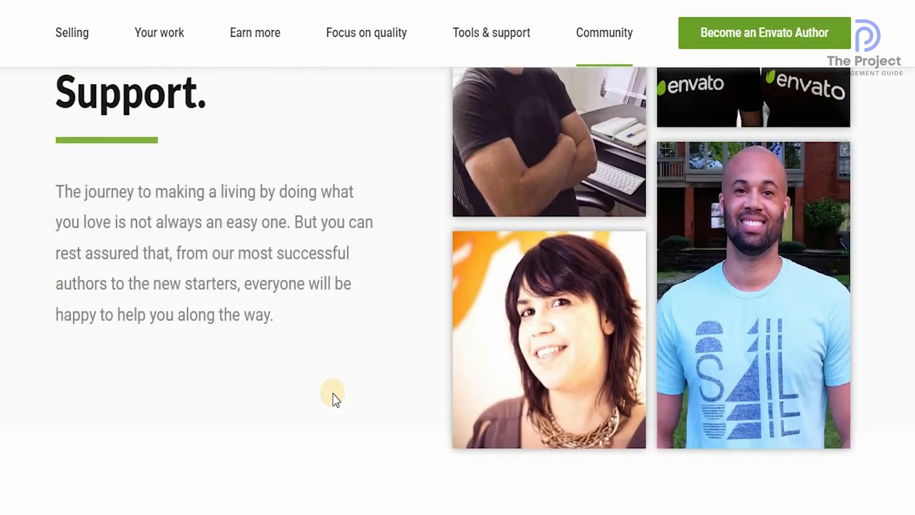
scroll("down", 3)
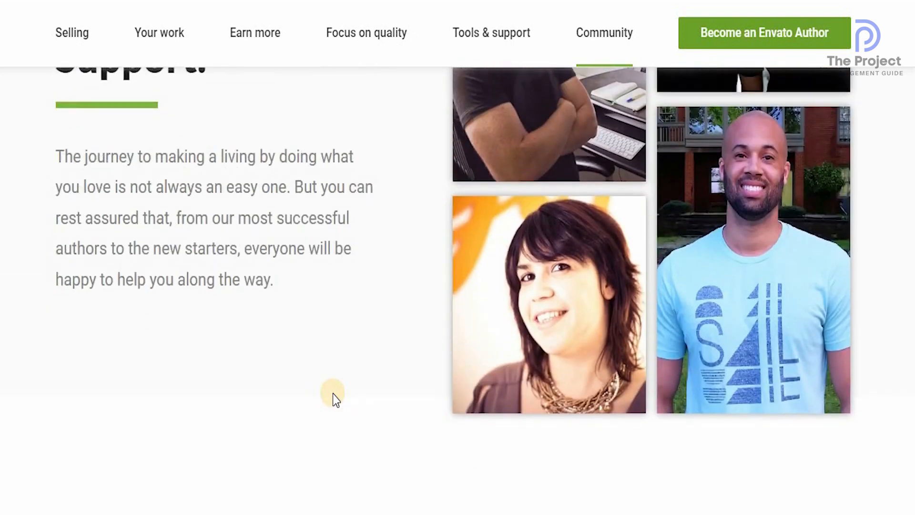
scroll("down", 3)
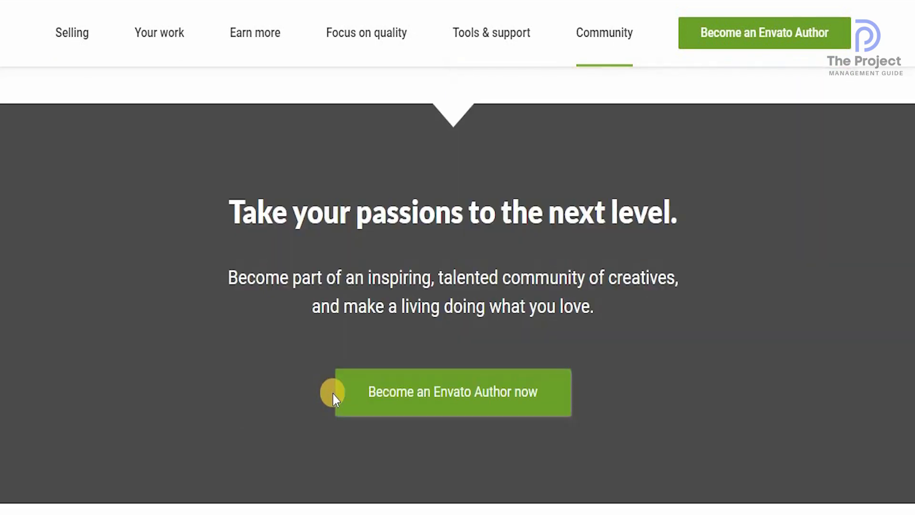
Step: Scroll to the footer and follow the Become an Affiliate link
scroll("down", 3)
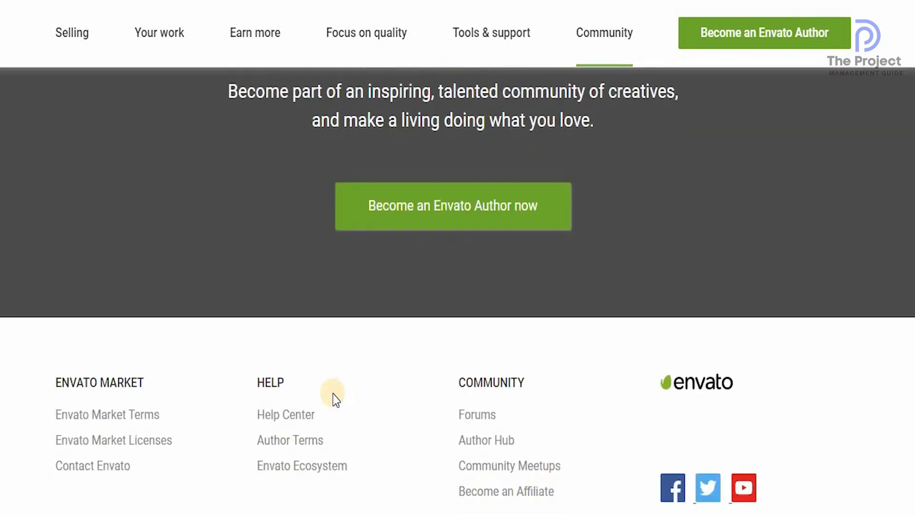
scroll("down", 3)
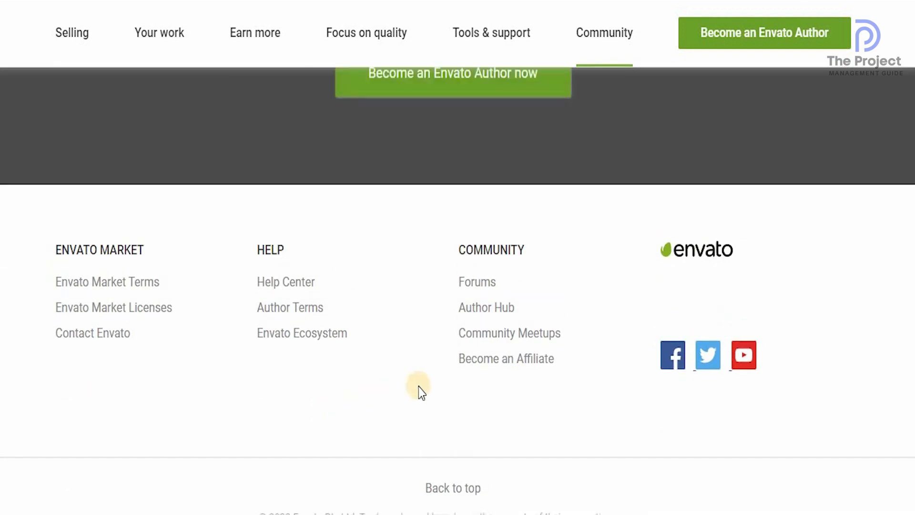
mouse_move(506, 359)
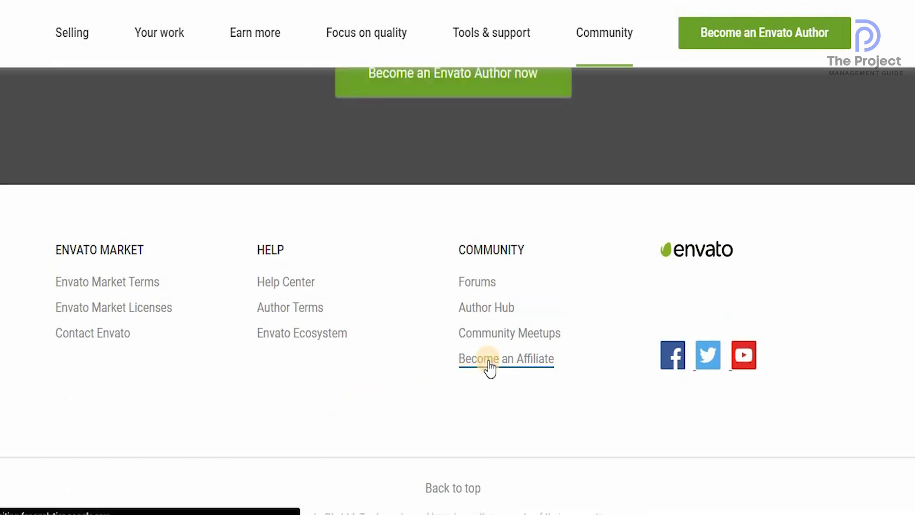
left_click(506, 359)
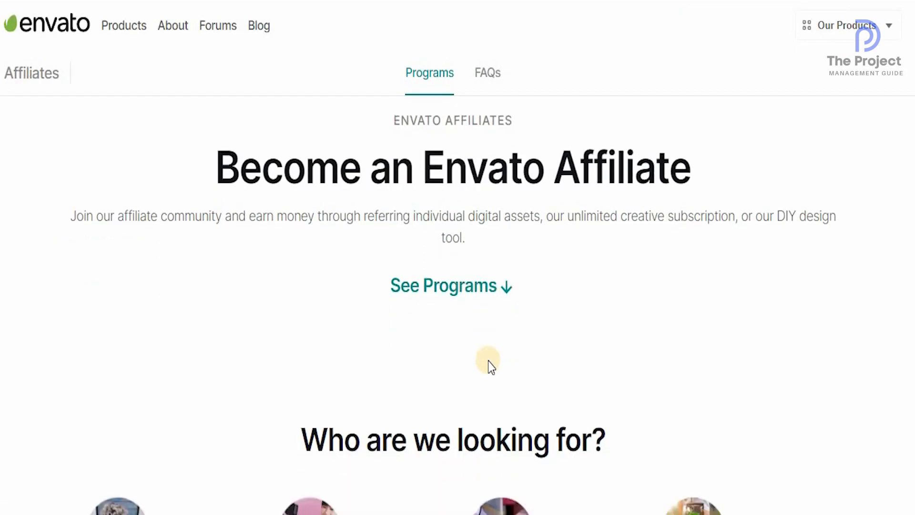
Step: Scroll down to the 'Which affiliate program is right for you?' comparison
scroll("down", 3)
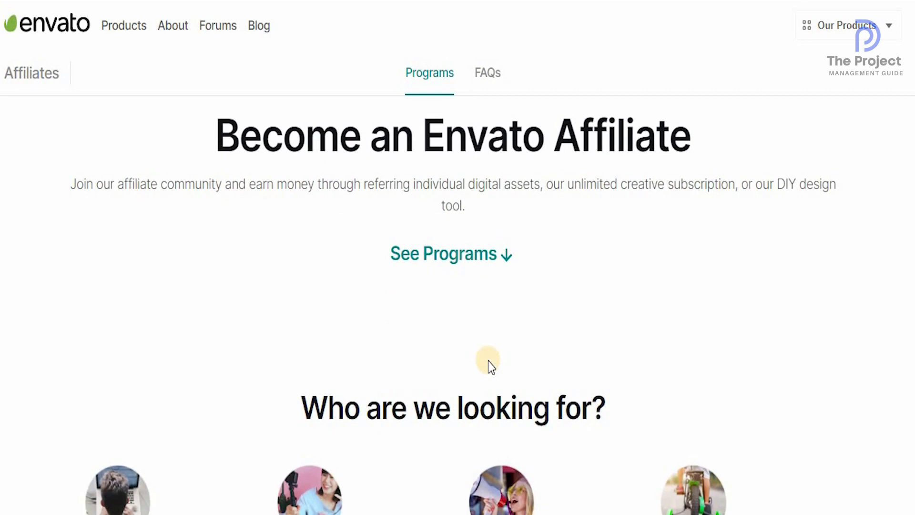
scroll("down", 3)
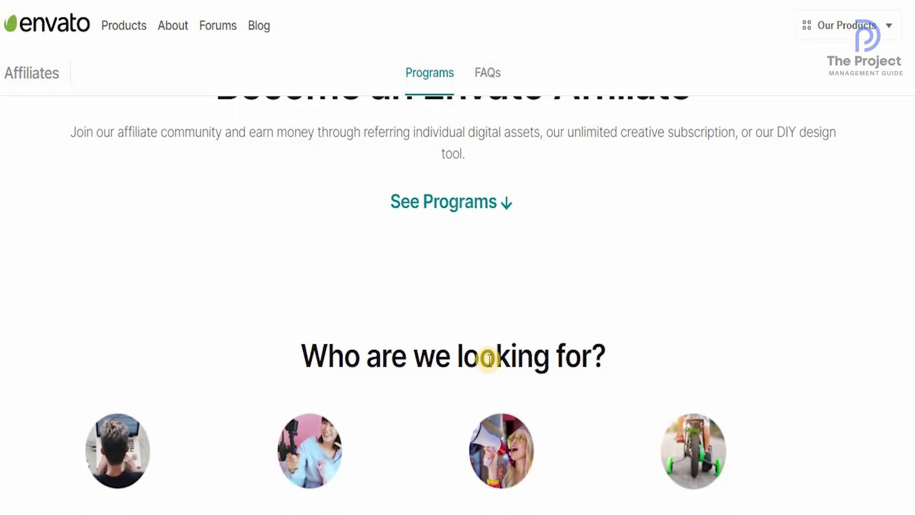
scroll("down", 3)
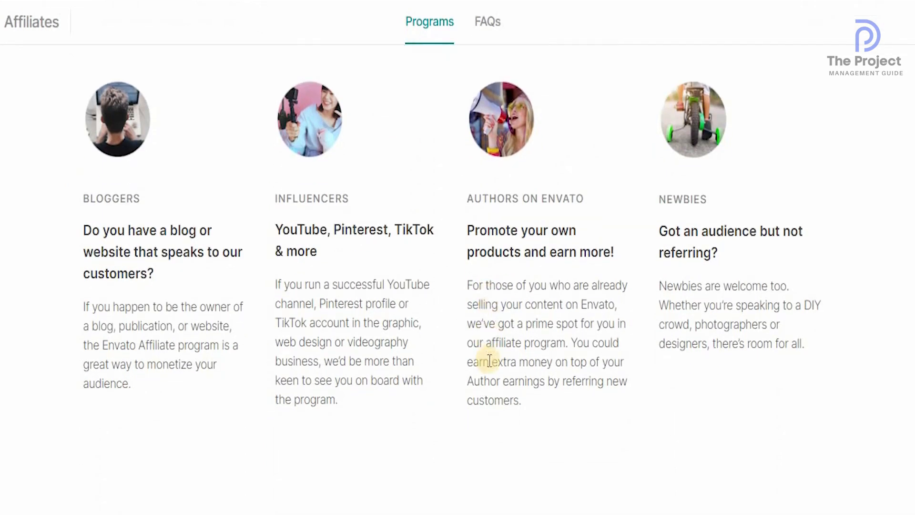
scroll("down", 3)
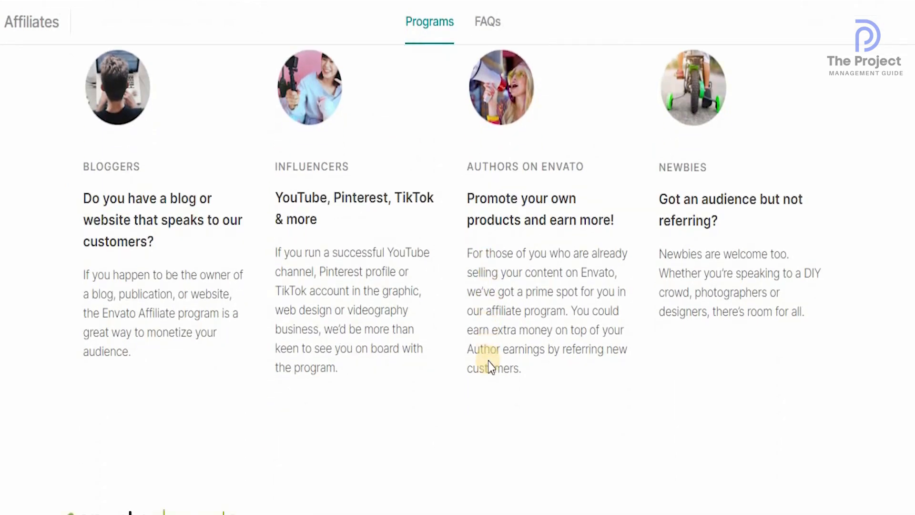
scroll("down", 3)
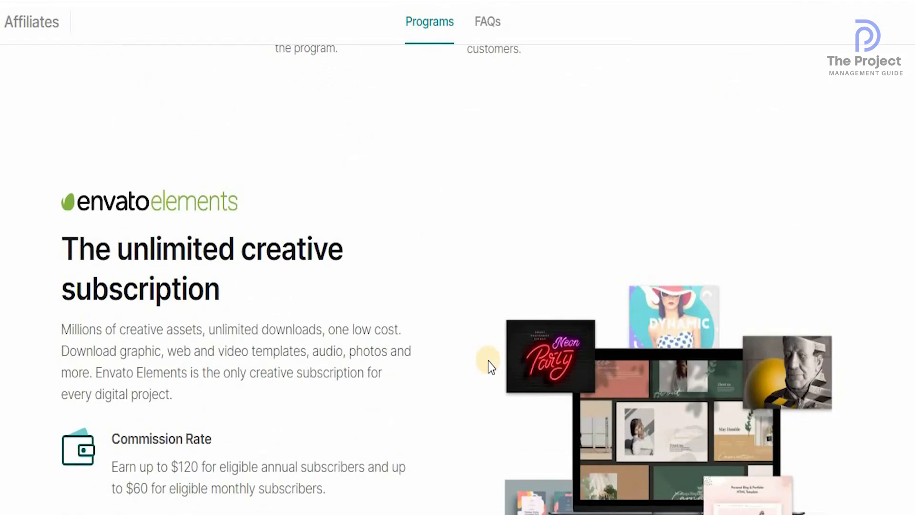
scroll("down", 3)
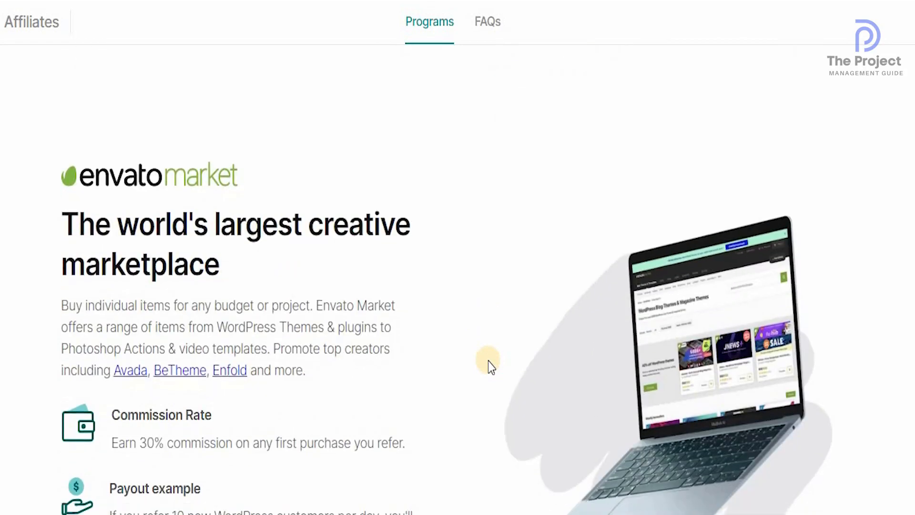
scroll("down", 3)
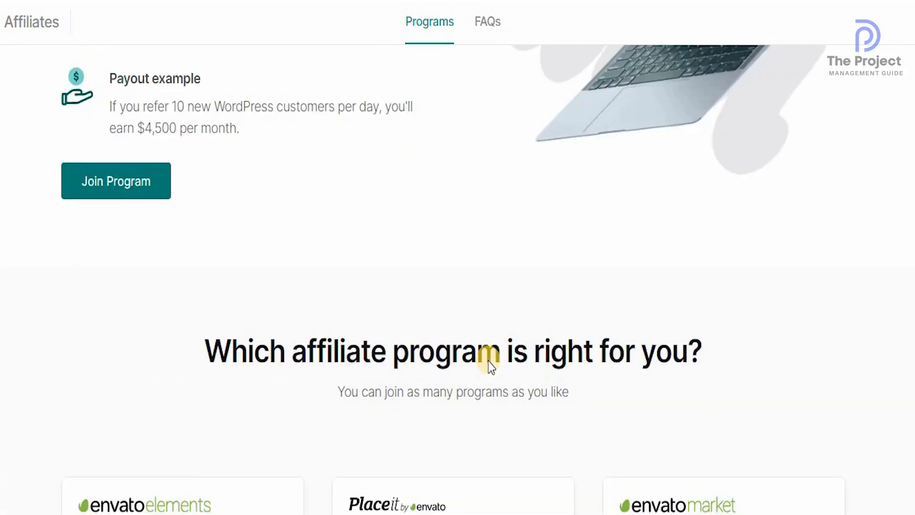
scroll("down", 3)
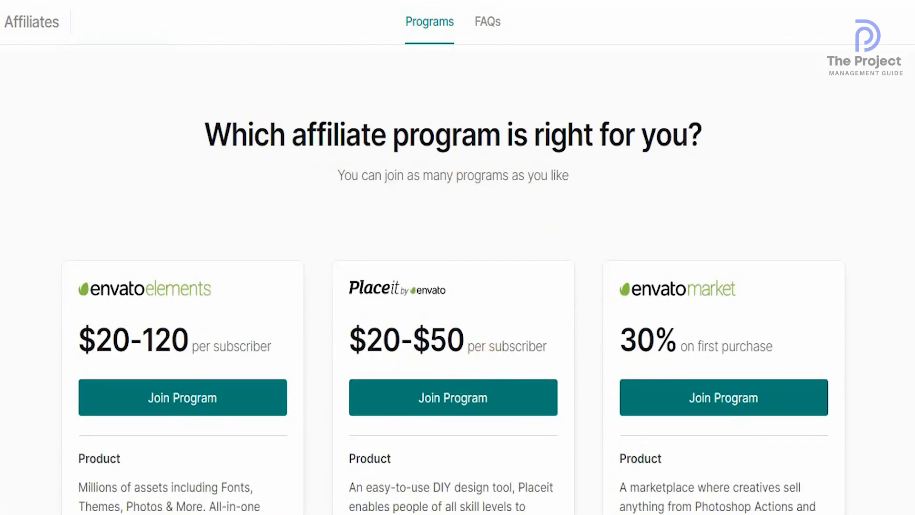
Step: Scroll past the program cards to 'Who are Envato's customers?'
scroll("down", 3)
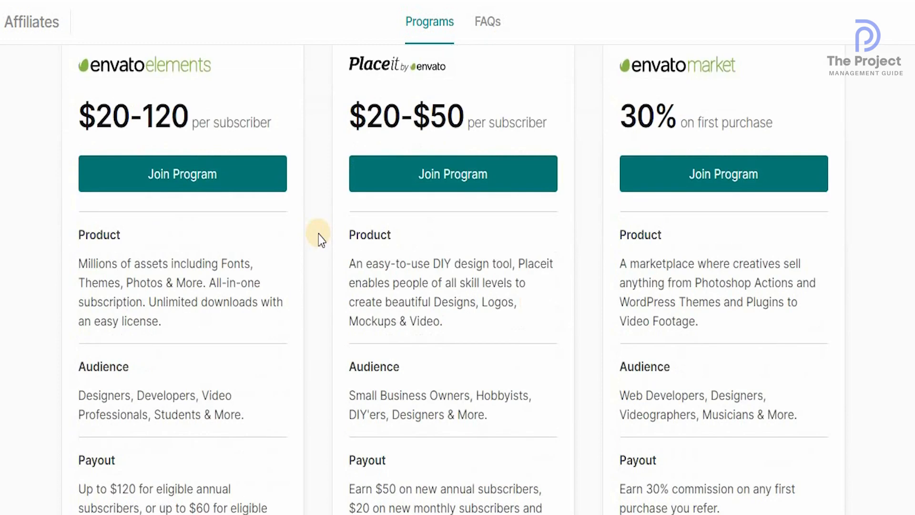
scroll("down", 3)
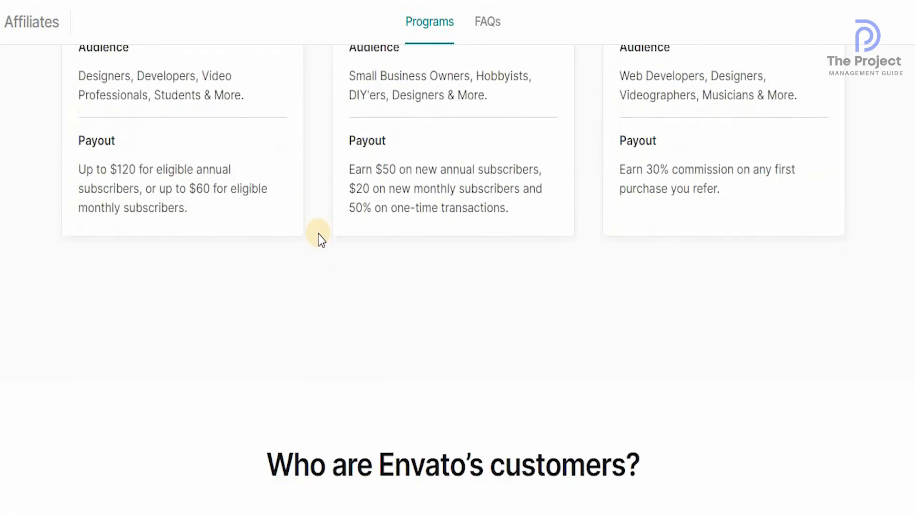
scroll("down", 3)
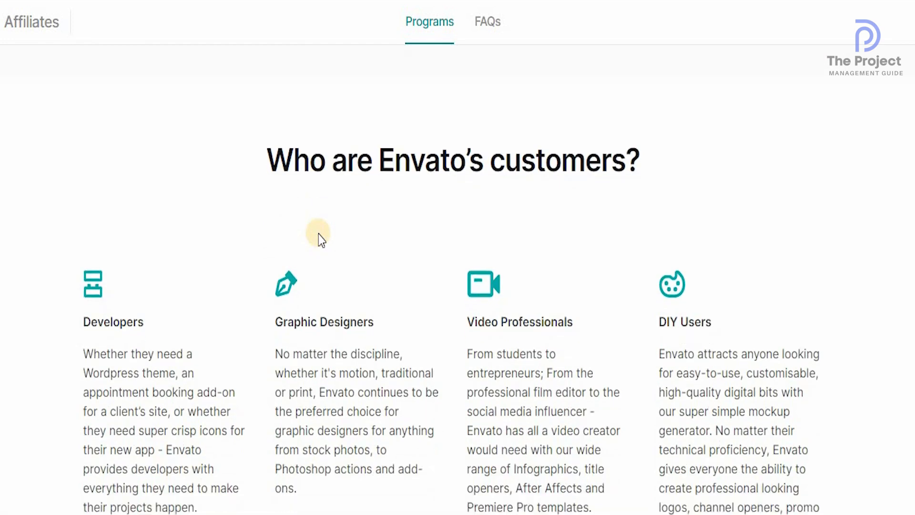
scroll("down", 3)
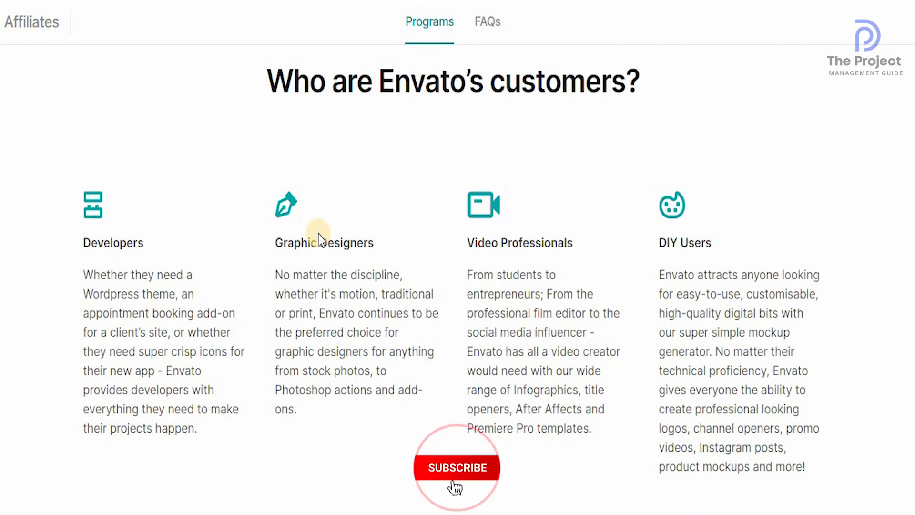
left_click(457, 468)
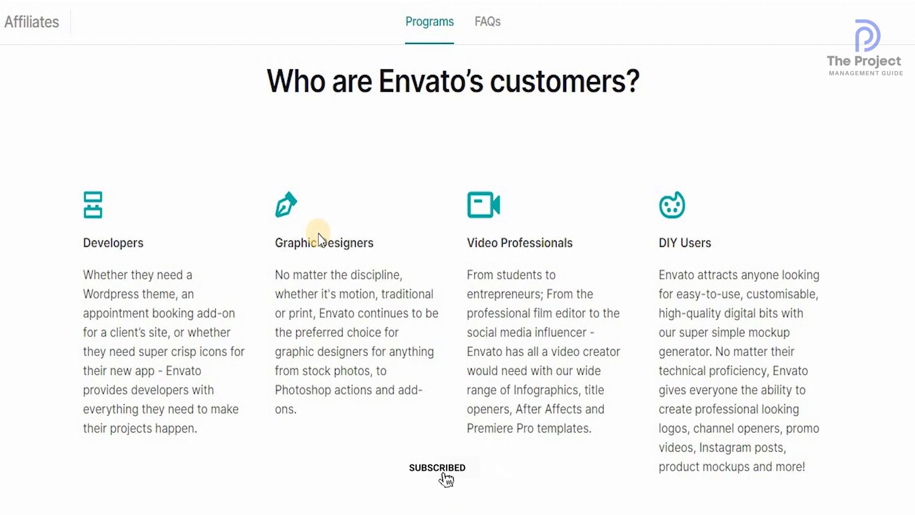